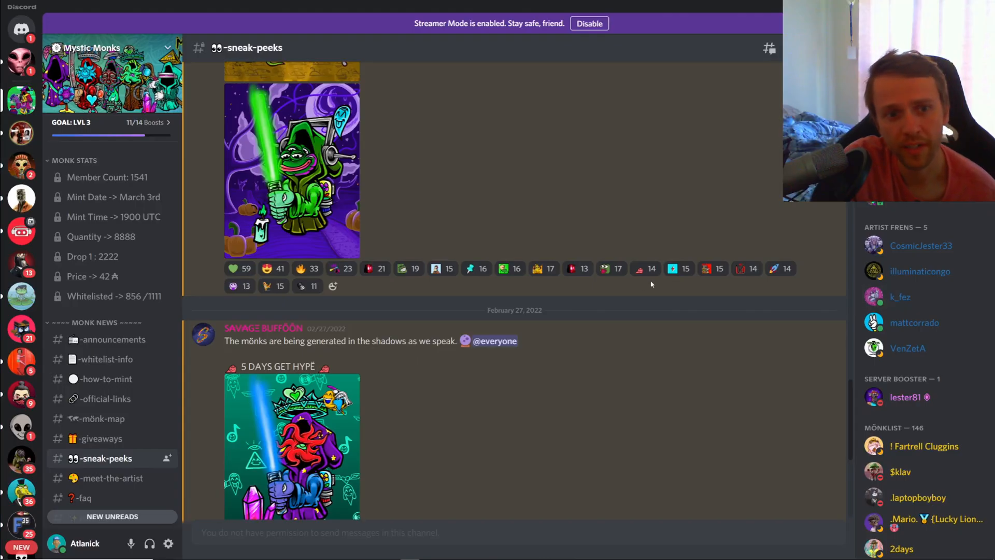
{"action": "mouse_move", "coordinate": [526, 310]}
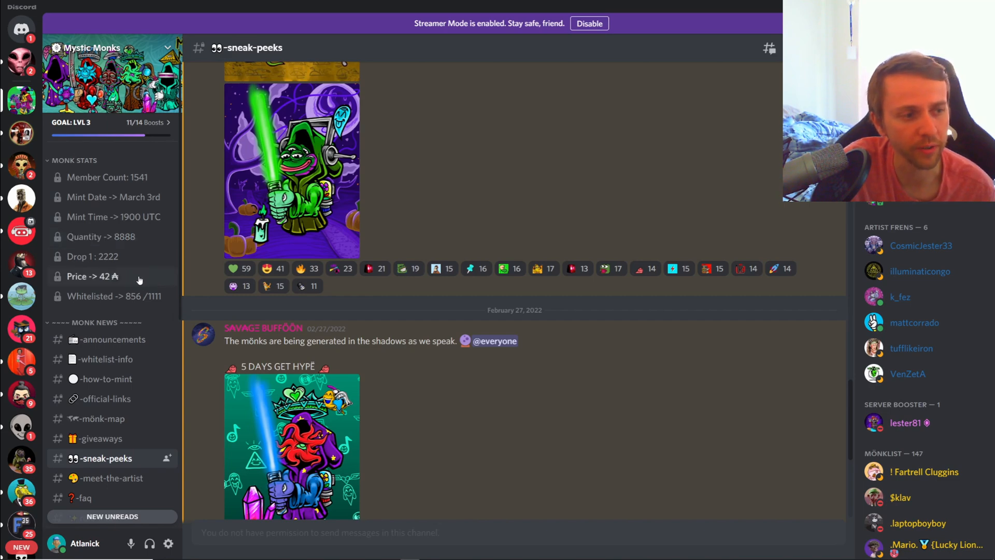
{"action": "mouse_move", "coordinate": [139, 307]}
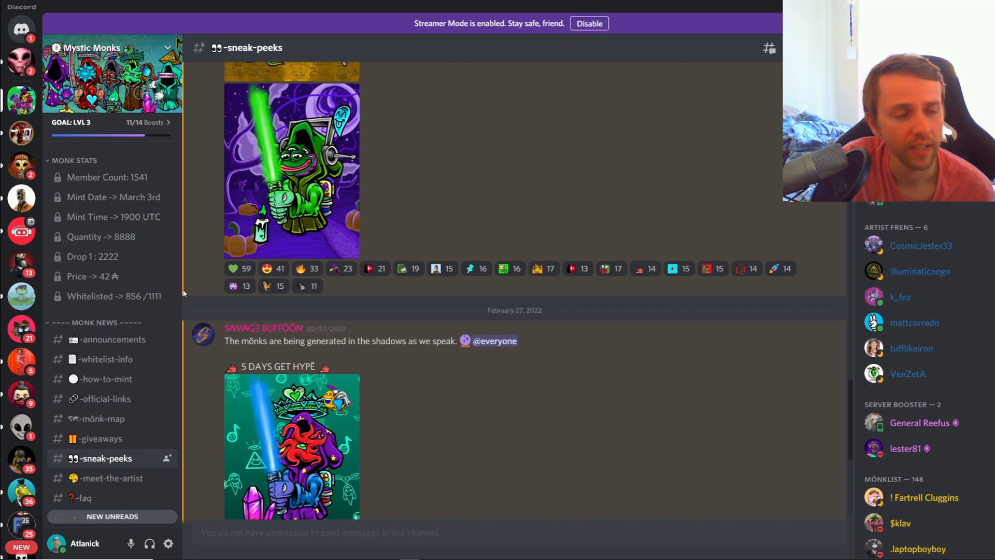
Scroll the #sneak-peeks chat back to the February 7 'Mystic Monks are coming' artwork post
{"action": "scroll", "scroll_direction": "down", "scroll_amount": 3}
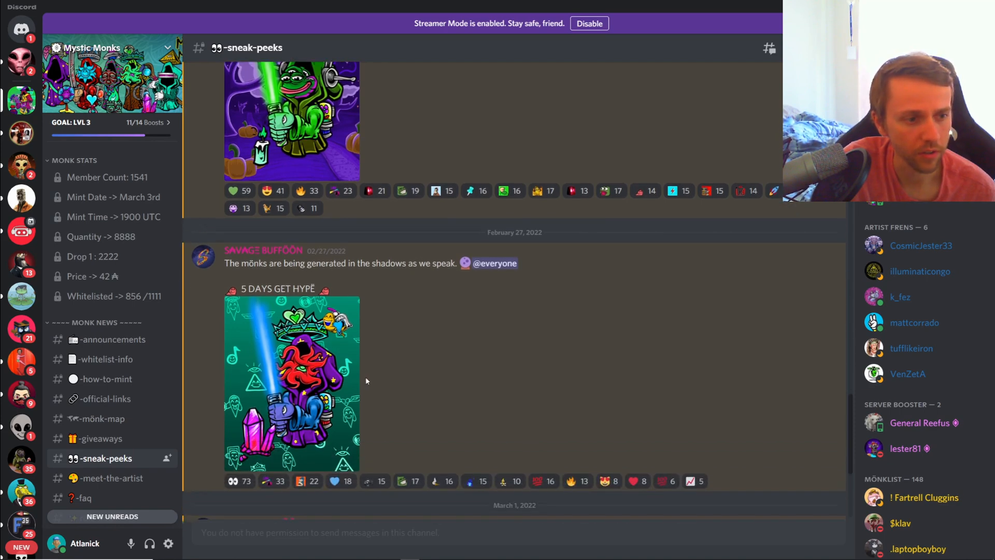
{"action": "scroll", "scroll_direction": "down", "scroll_amount": 3}
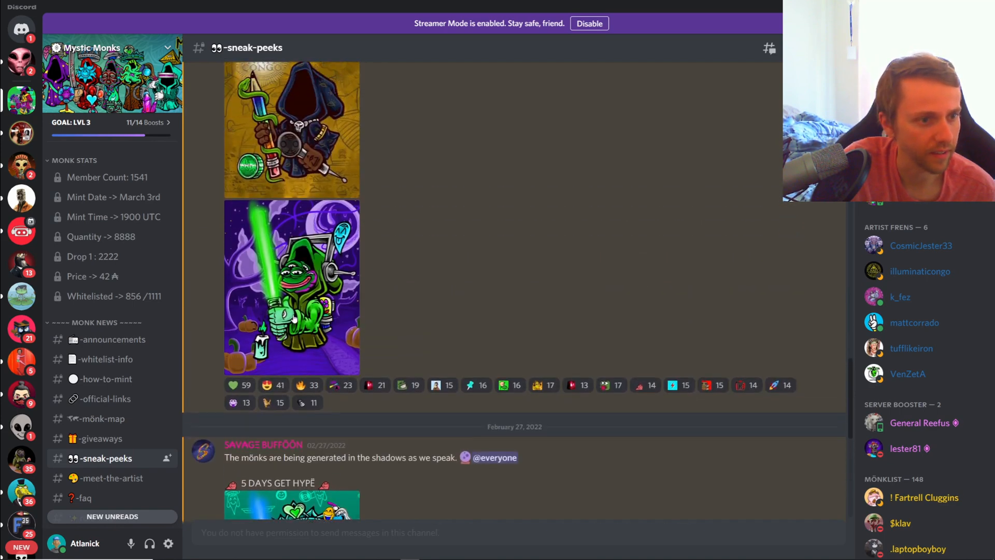
{"action": "scroll", "scroll_direction": "down", "scroll_amount": 3}
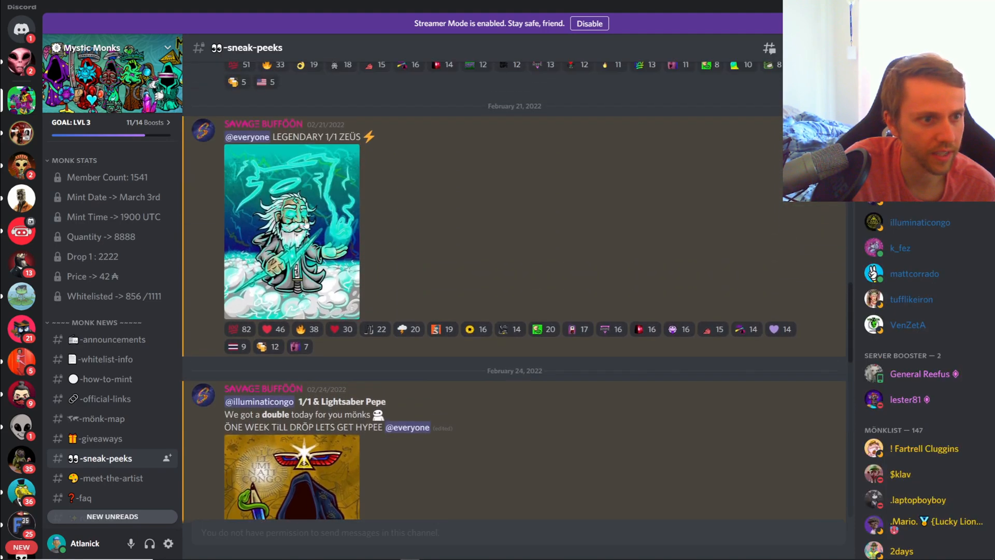
{"action": "scroll", "scroll_direction": "up", "scroll_amount": 3}
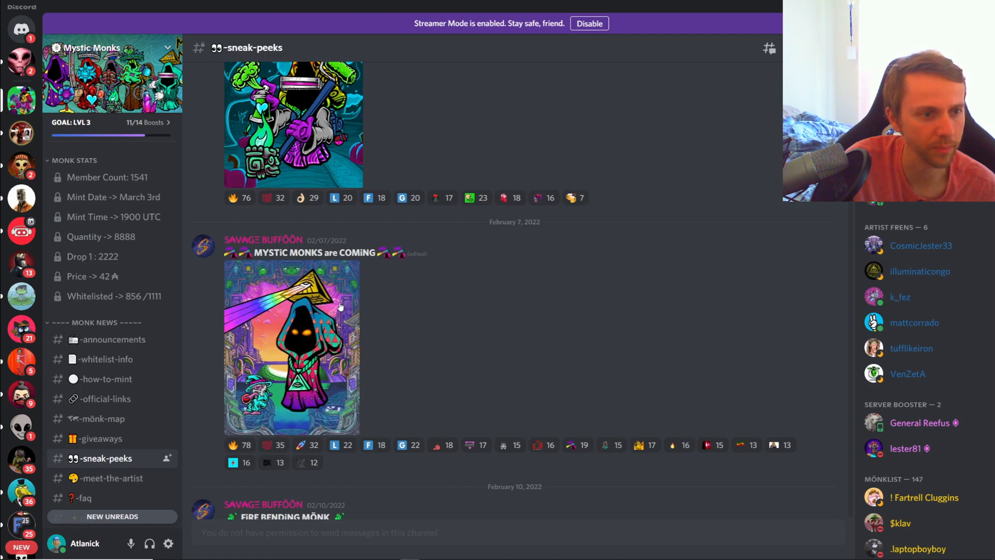
{"action": "left_click", "coordinate": [291, 346]}
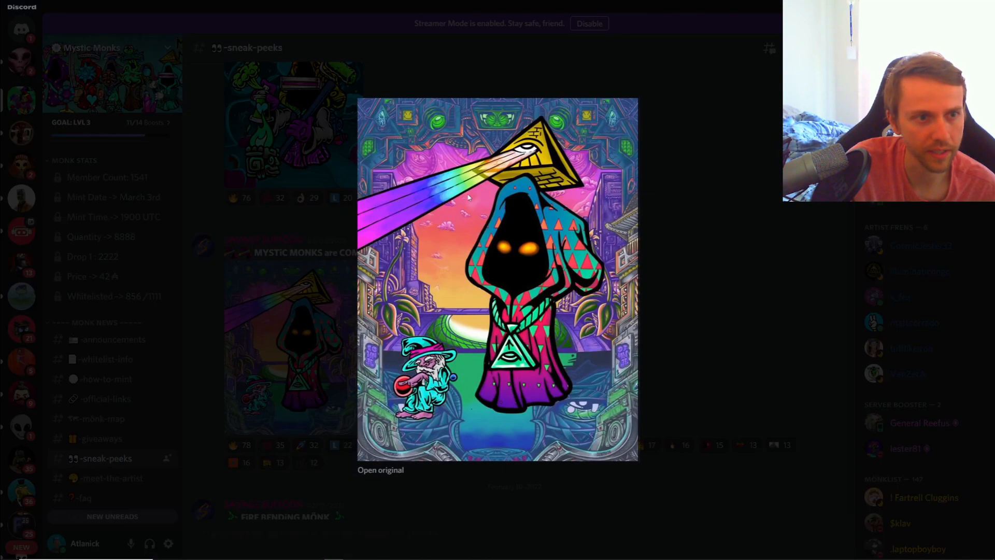
{"action": "mouse_move", "coordinate": [624, 137]}
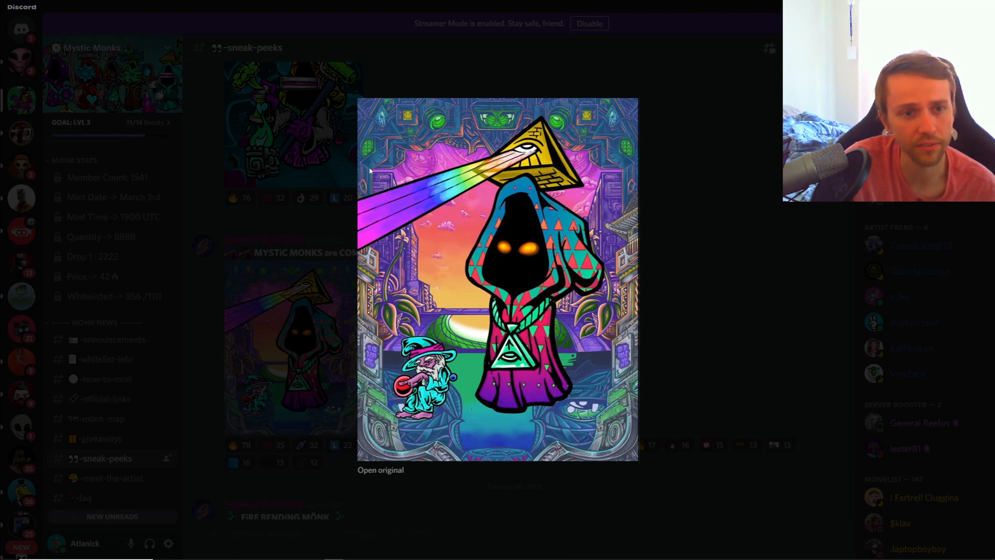
{"action": "mouse_move", "coordinate": [708, 240]}
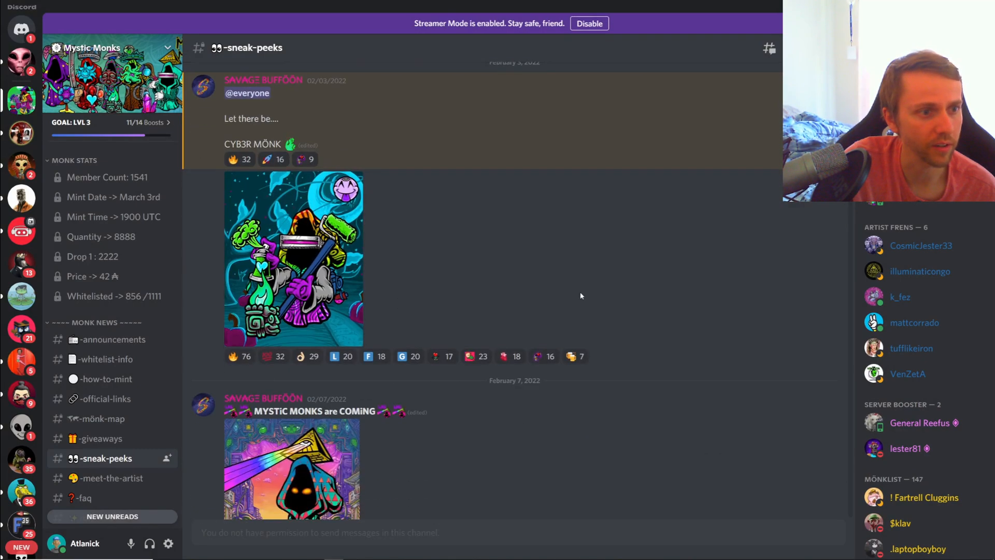
Scroll forward to the February 24 1/1 and Lightsaber Pepe drop post and down the channel sidebar
{"action": "scroll", "scroll_direction": "down", "scroll_amount": 3}
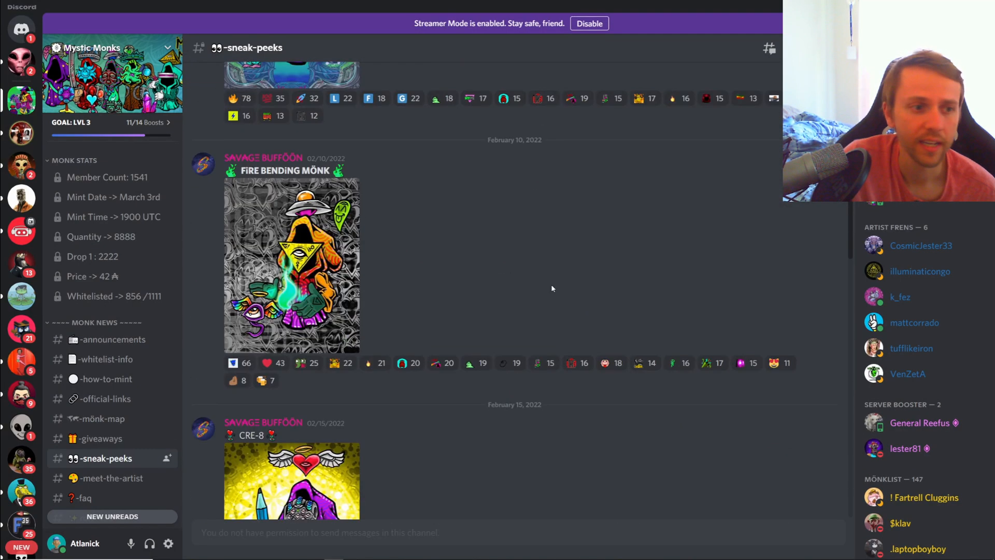
{"action": "scroll", "scroll_direction": "down", "scroll_amount": 3}
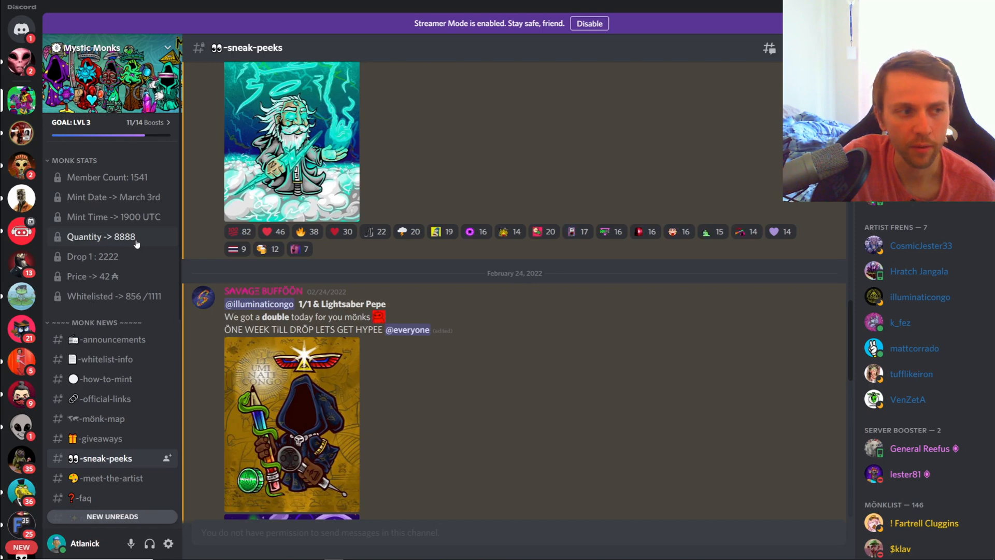
{"action": "mouse_move", "coordinate": [104, 263]}
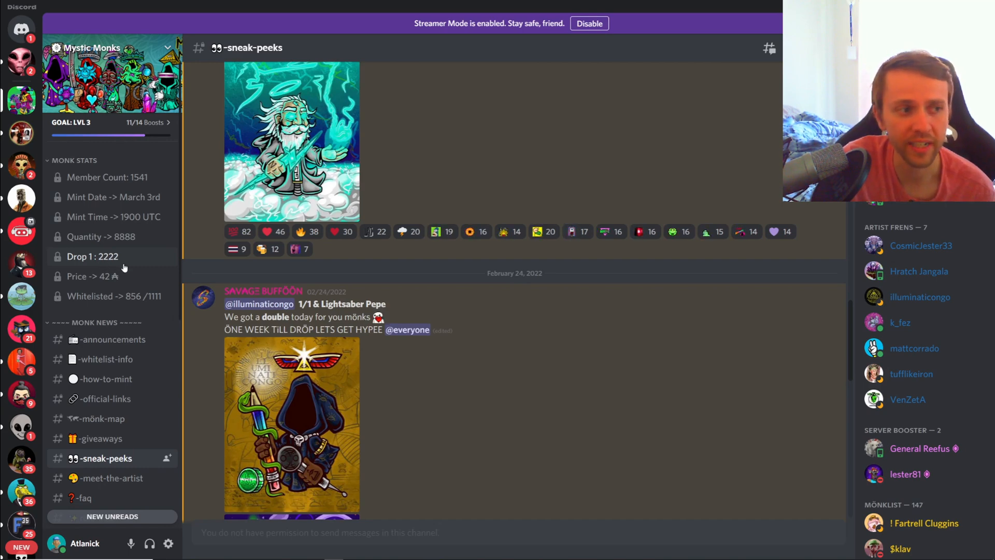
{"action": "mouse_move", "coordinate": [149, 251]}
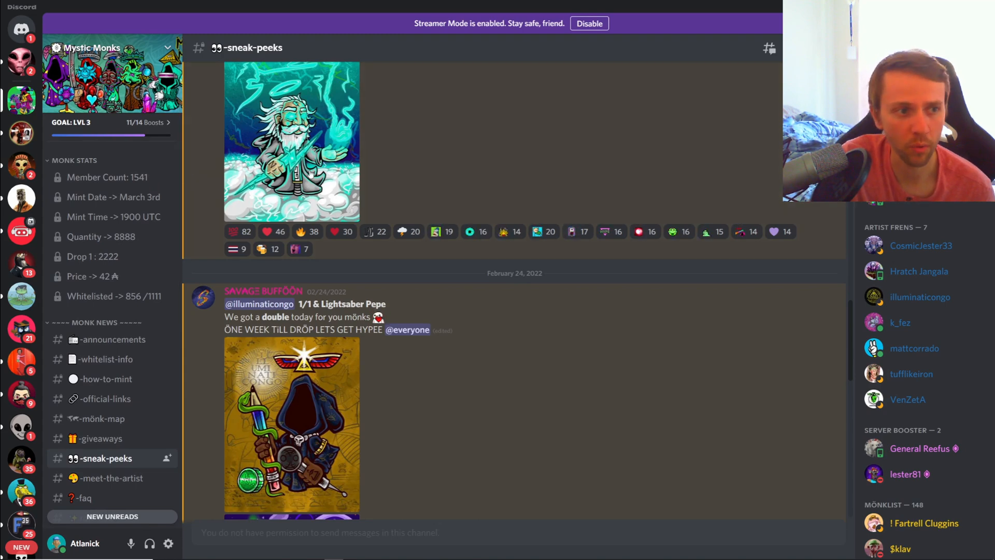
{"action": "scroll", "scroll_direction": "down", "scroll_amount": 3}
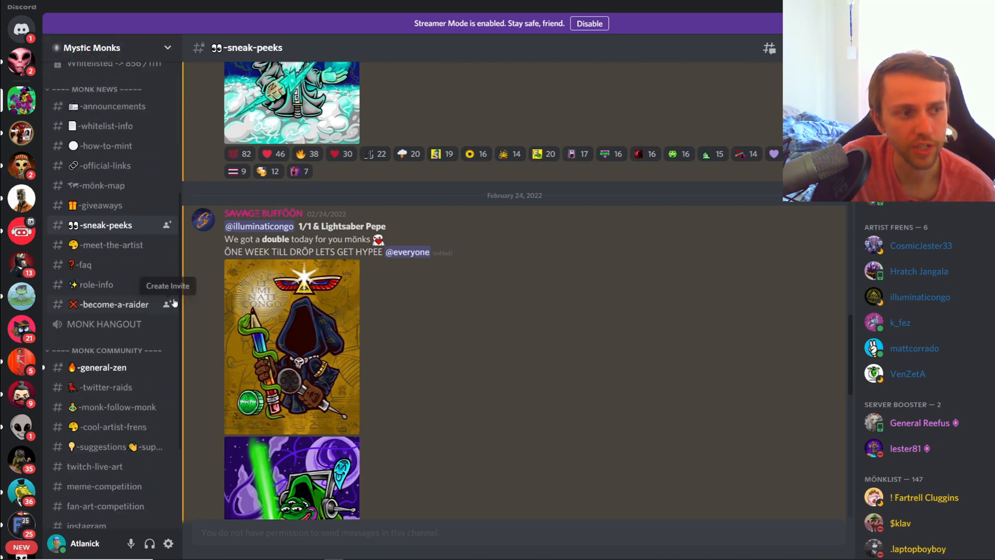
{"action": "mouse_move", "coordinate": [179, 290]}
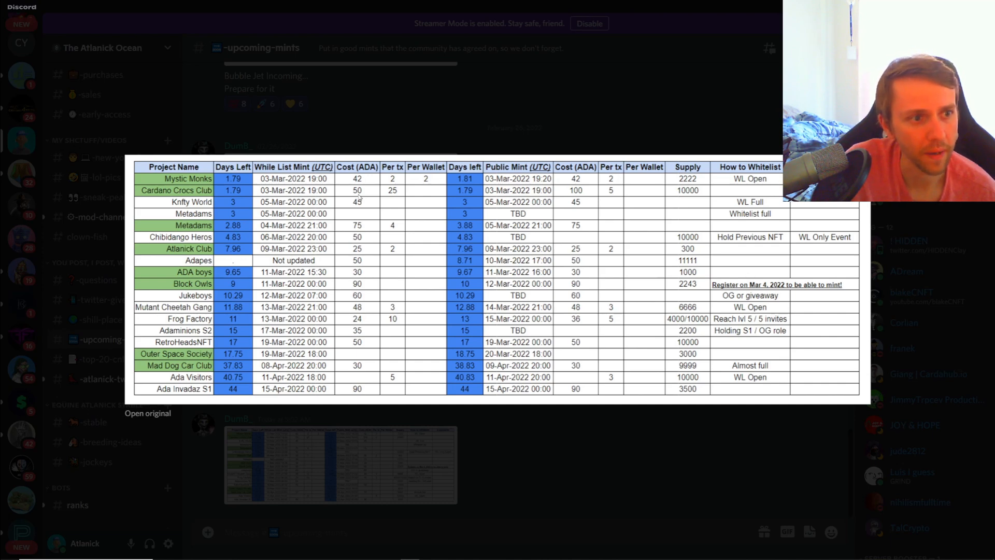
{"action": "mouse_move", "coordinate": [469, 215]}
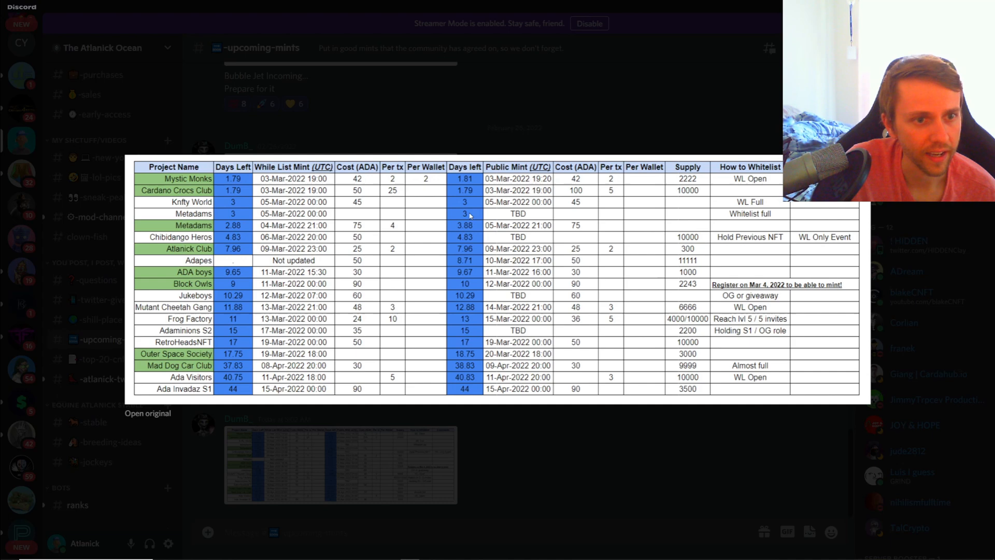
{"action": "mouse_move", "coordinate": [468, 210]}
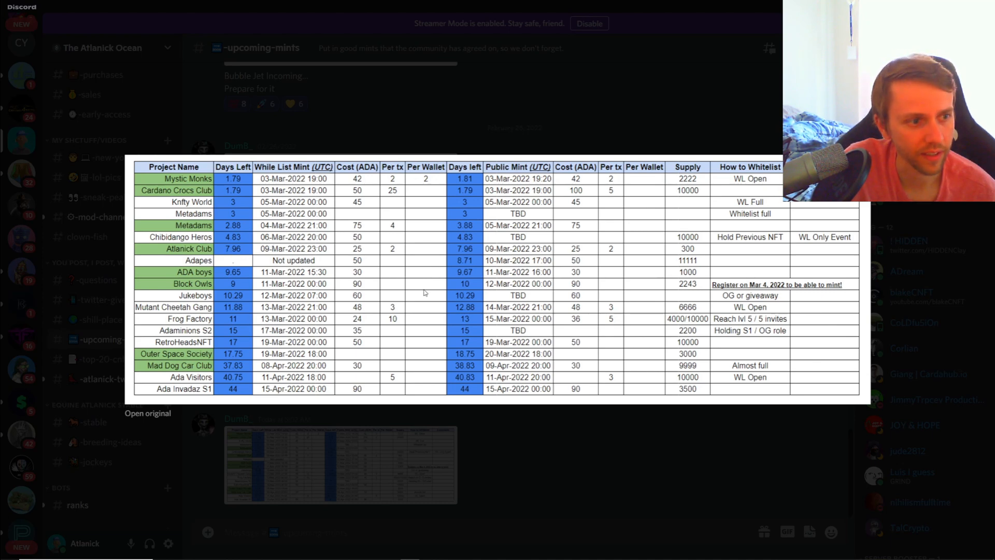
{"action": "mouse_move", "coordinate": [409, 290]}
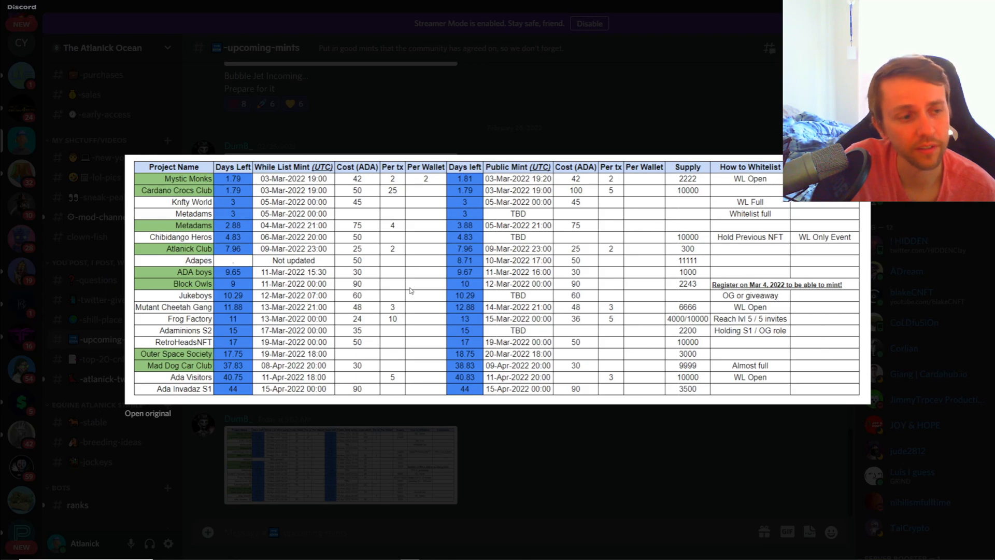
{"action": "mouse_move", "coordinate": [272, 239]}
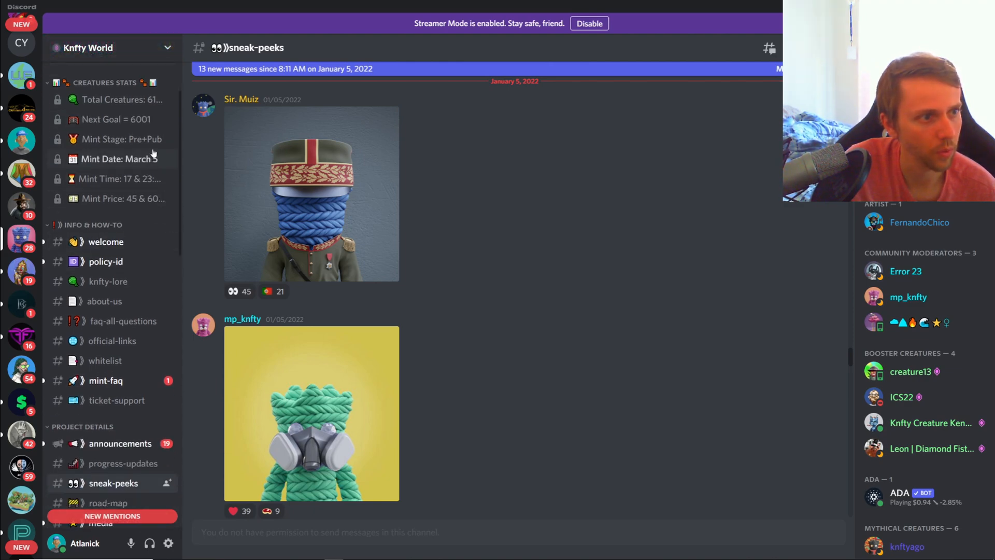
{"action": "mouse_move", "coordinate": [131, 289]}
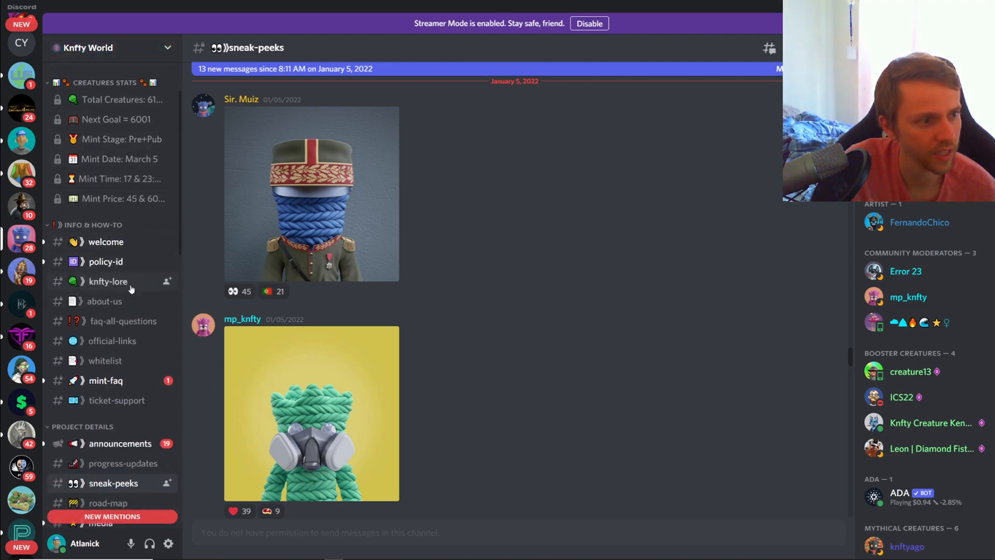
Show the Knfty World #faq-all-questions channel at its start with sale dates and creature count
{"action": "left_click", "coordinate": [123, 321]}
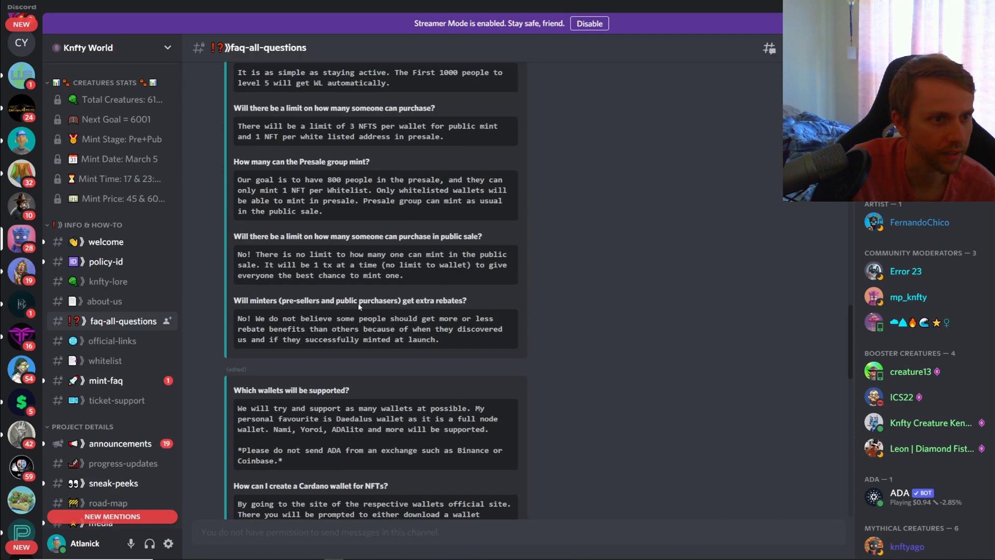
{"action": "scroll", "scroll_direction": "down", "scroll_amount": 3}
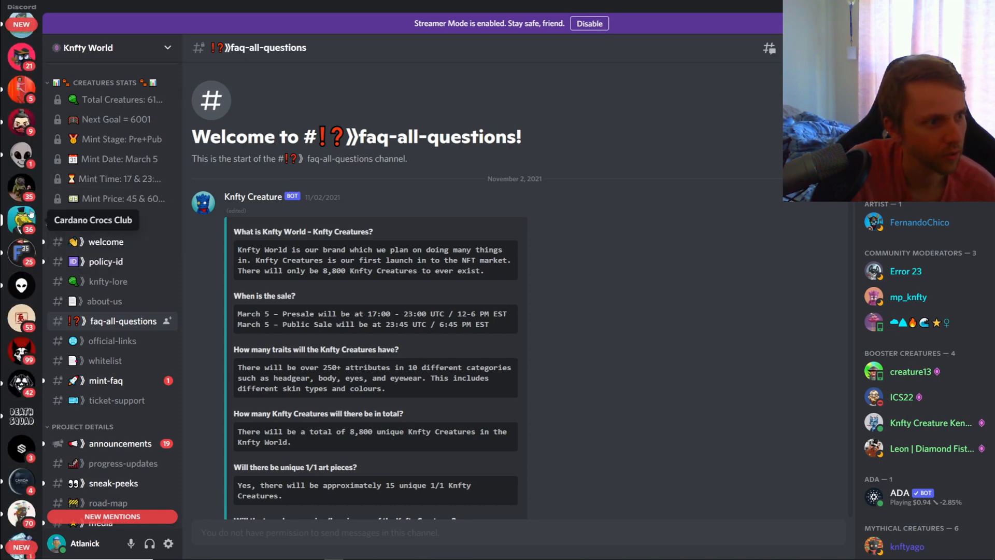
Hand the Cardano Crocs Club server invite off to the Discord app and move on to jpg.store
{"action": "left_click", "coordinate": [21, 220]}
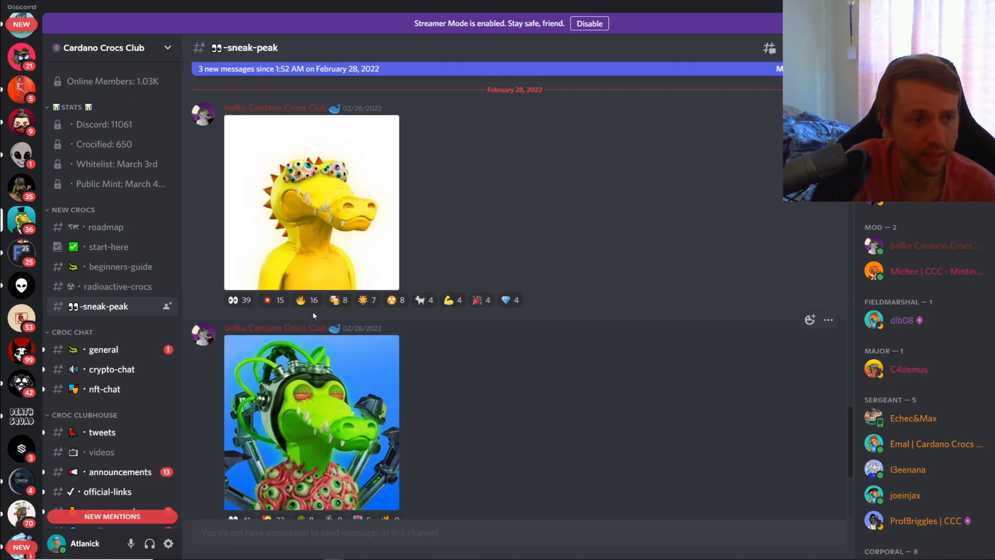
{"action": "scroll", "scroll_direction": "down", "scroll_amount": 3}
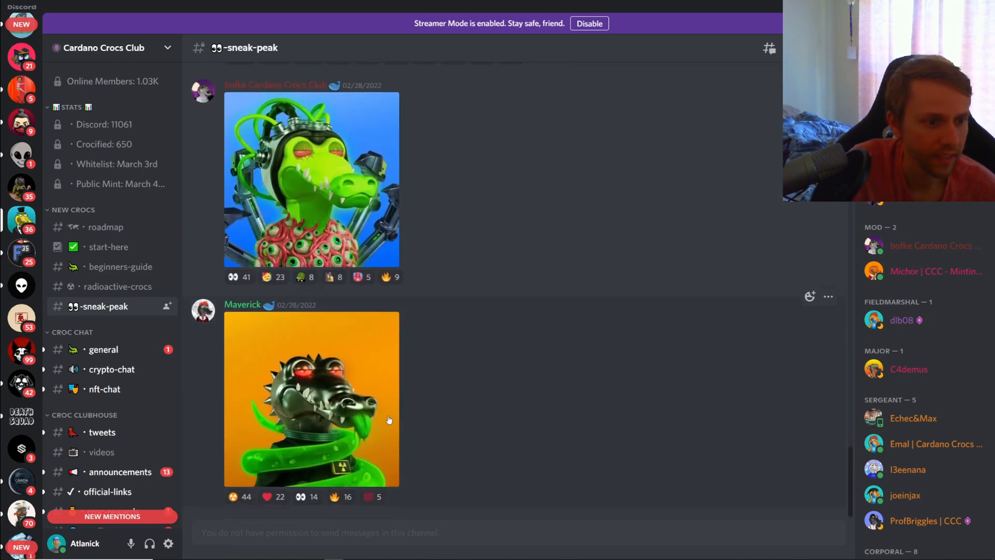
{"action": "mouse_move", "coordinate": [376, 380]}
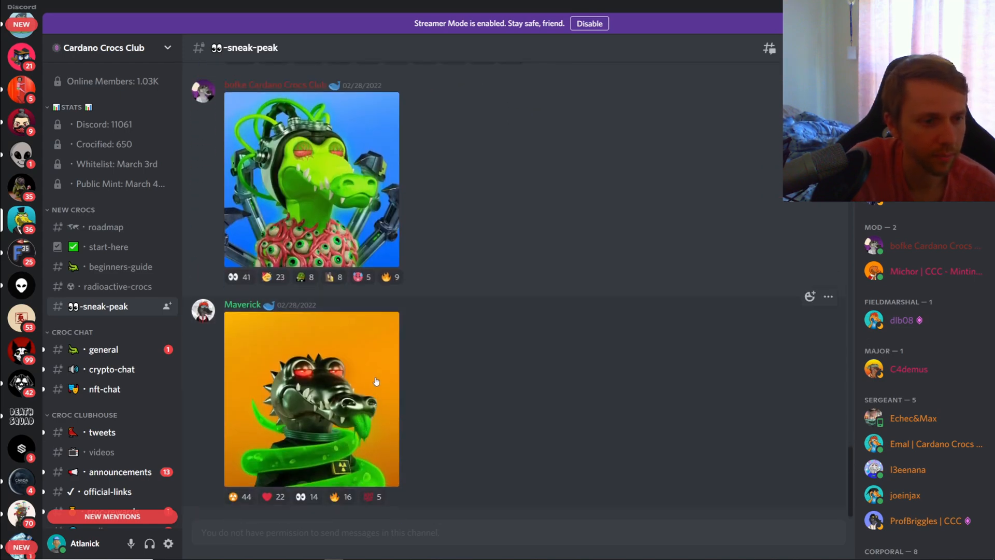
{"action": "scroll", "scroll_direction": "down", "scroll_amount": 3}
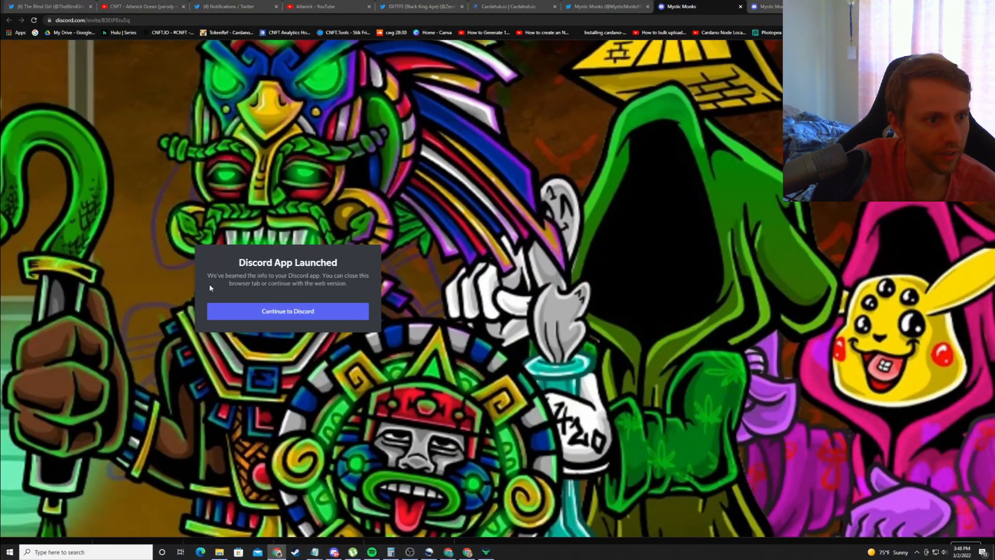
{"action": "left_click", "coordinate": [89, 19]}
{"action": "type", "text": "jpg.store"}
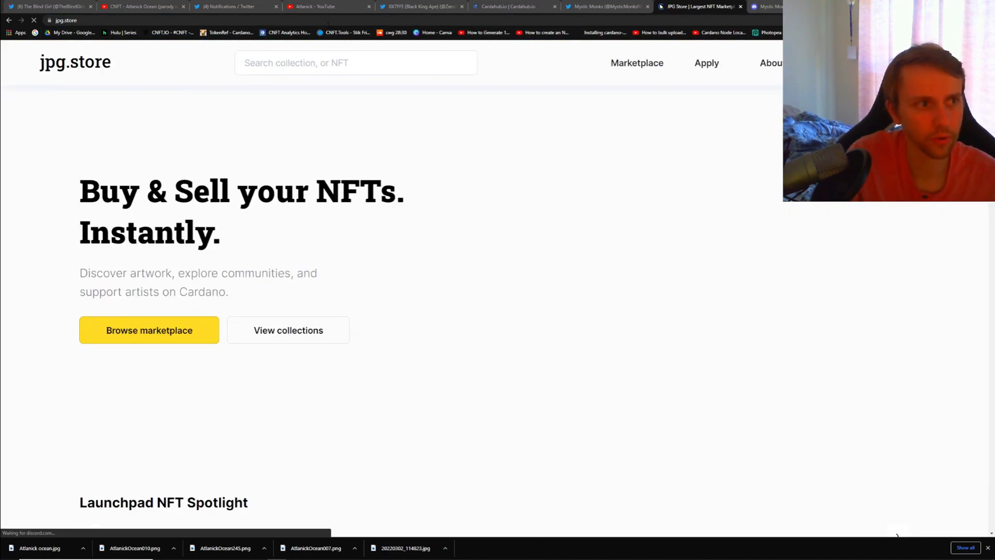
Search 'card' on jpg.store and browse the Cardano Crocs Club collection's lowest-price items grid
{"action": "type", "text": "cardano crocs"}
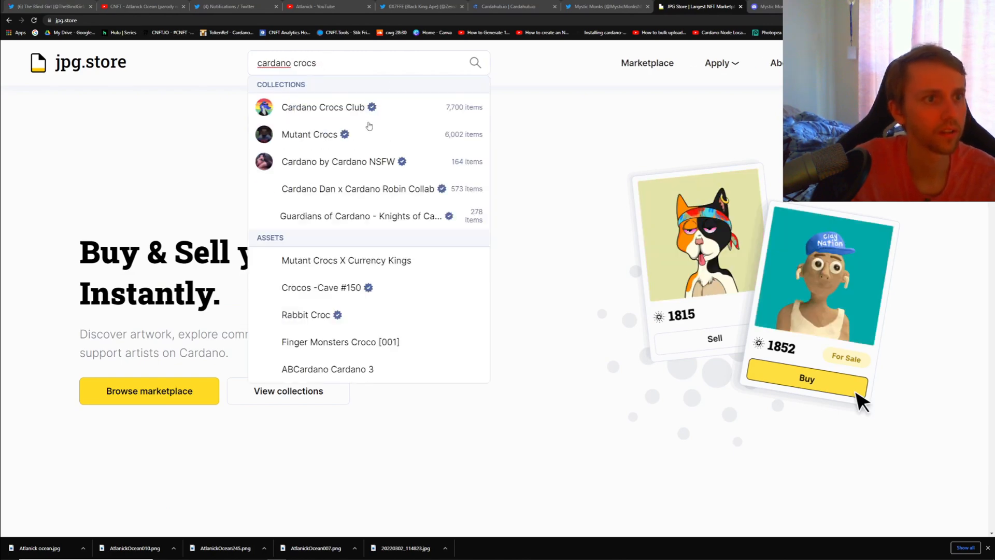
{"action": "left_click", "coordinate": [323, 107]}
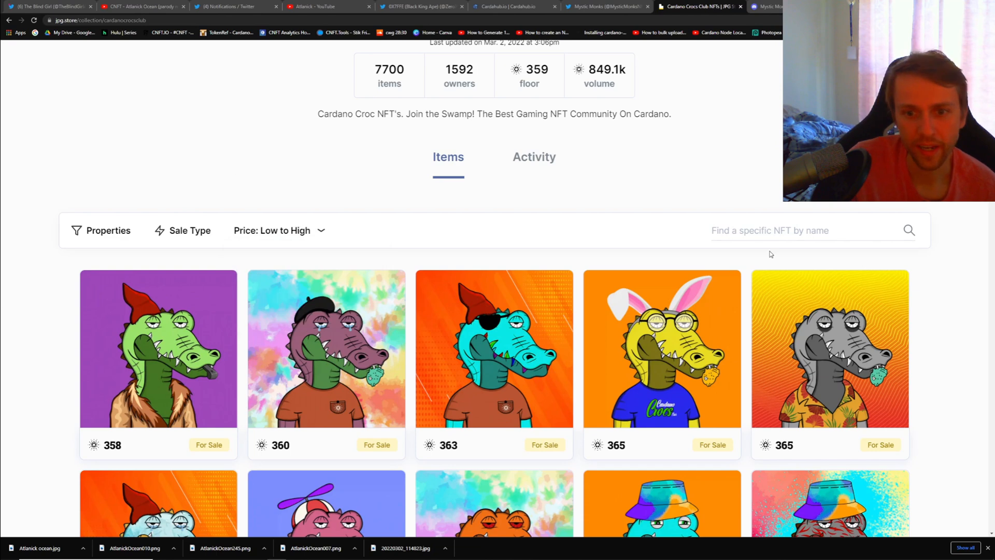
{"action": "scroll", "scroll_direction": "down", "scroll_amount": 3}
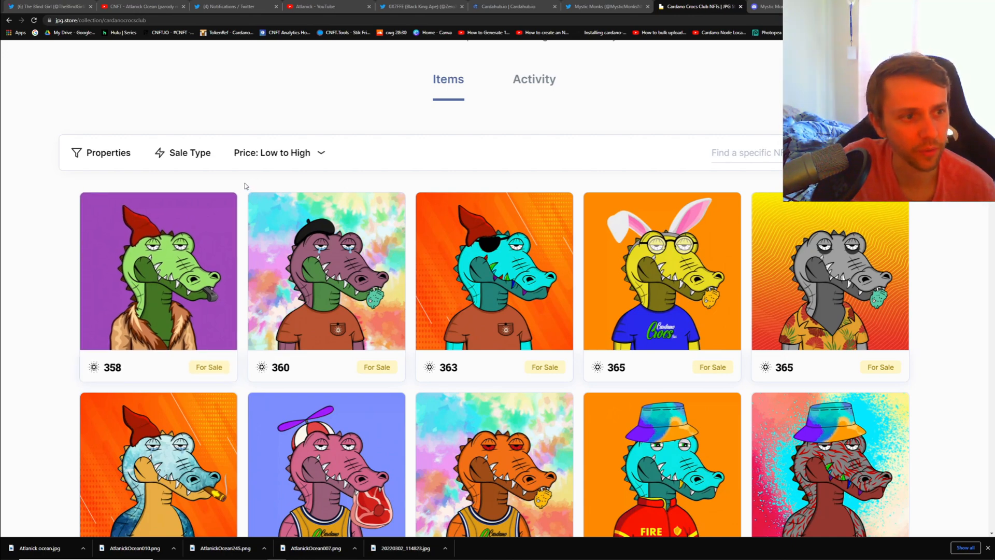
{"action": "scroll", "scroll_direction": "down", "scroll_amount": 3}
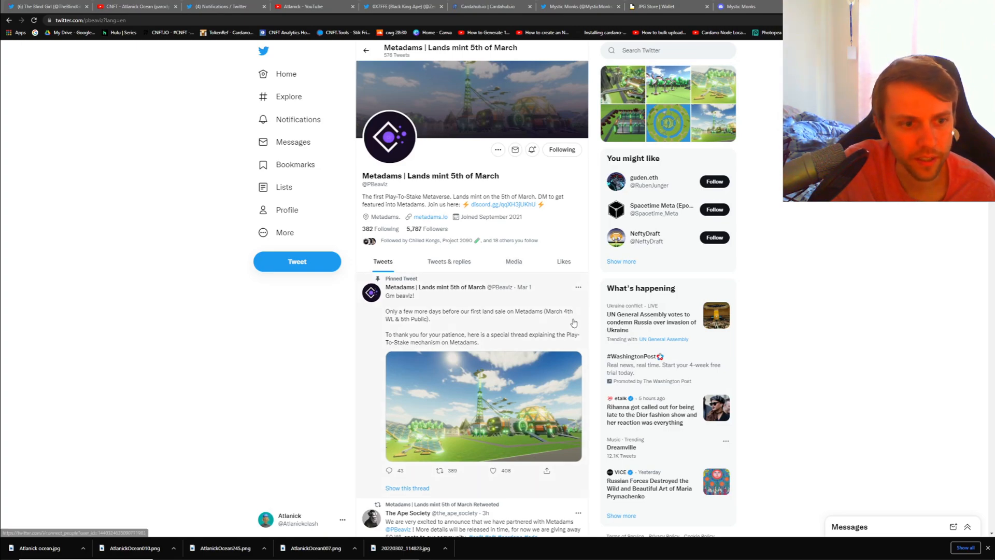
Scroll the Metadams profile down into its Yummi Universe, jpg.store and Ardana partnership retweets
{"action": "scroll", "scroll_direction": "down", "scroll_amount": 3}
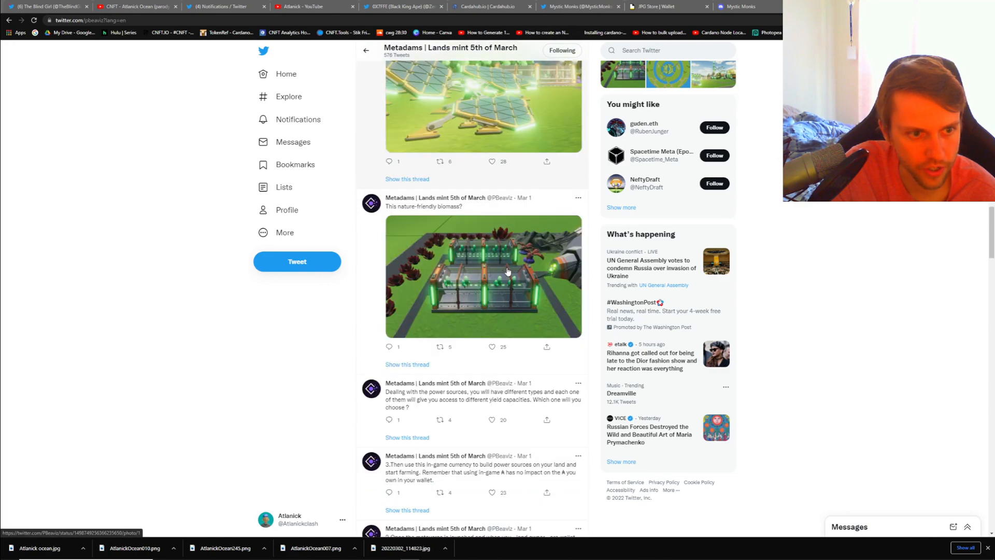
{"action": "scroll", "scroll_direction": "down", "scroll_amount": 3}
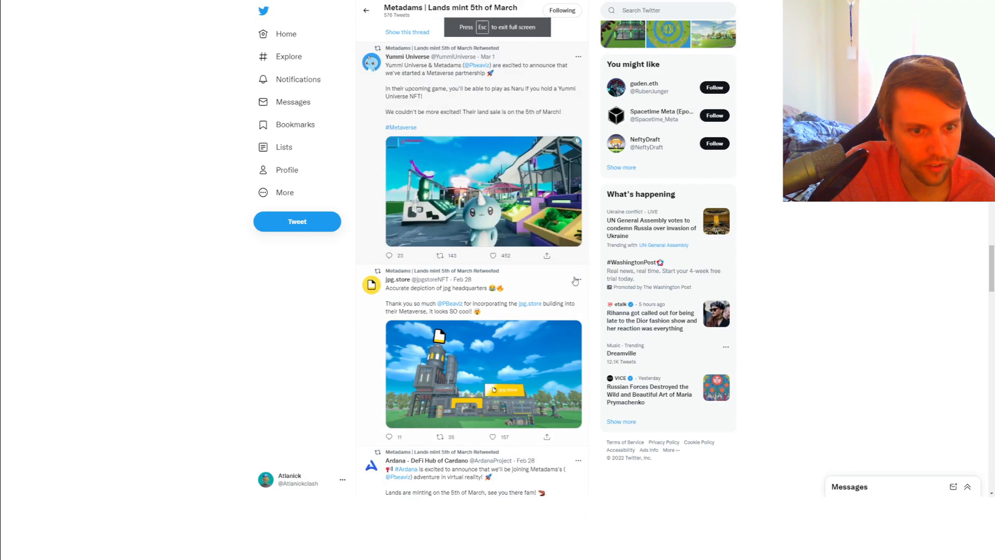
Play the Yummi Universe partnership gameplay video from the retweet
{"action": "left_click", "coordinate": [484, 191]}
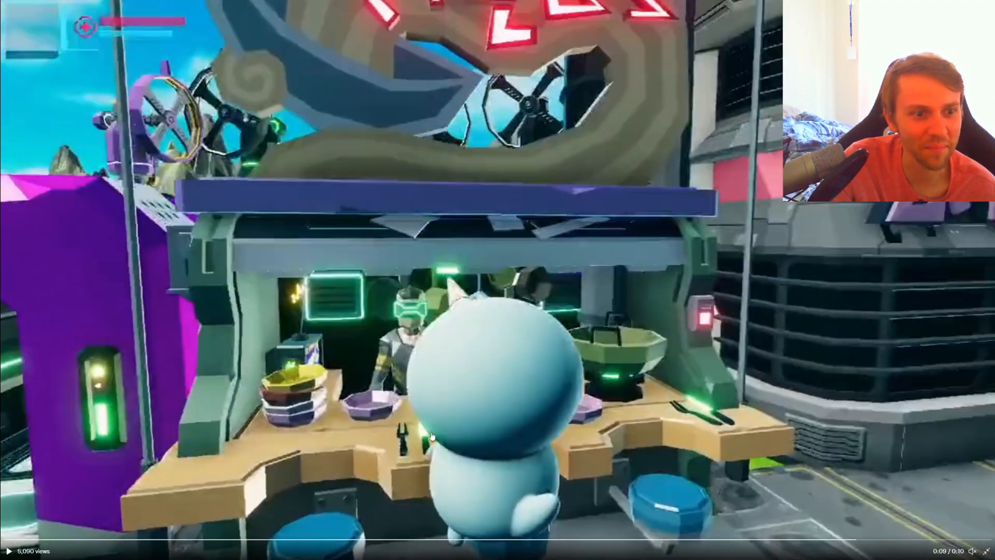
{"action": "mouse_move", "coordinate": [397, 344]}
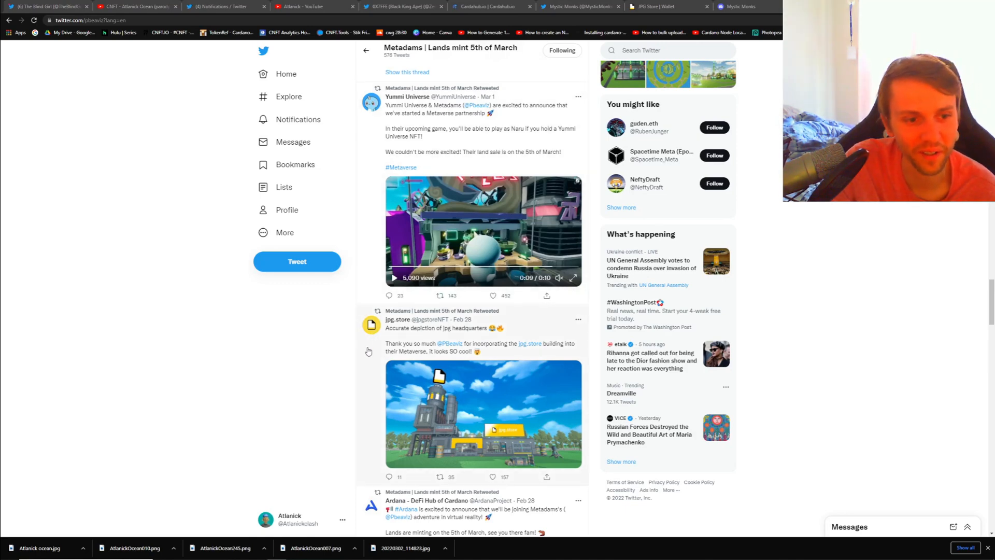
View the 'So, how does it work?' land parcel map enlarged, then close it back to the thread
{"action": "scroll", "scroll_direction": "down", "scroll_amount": 3}
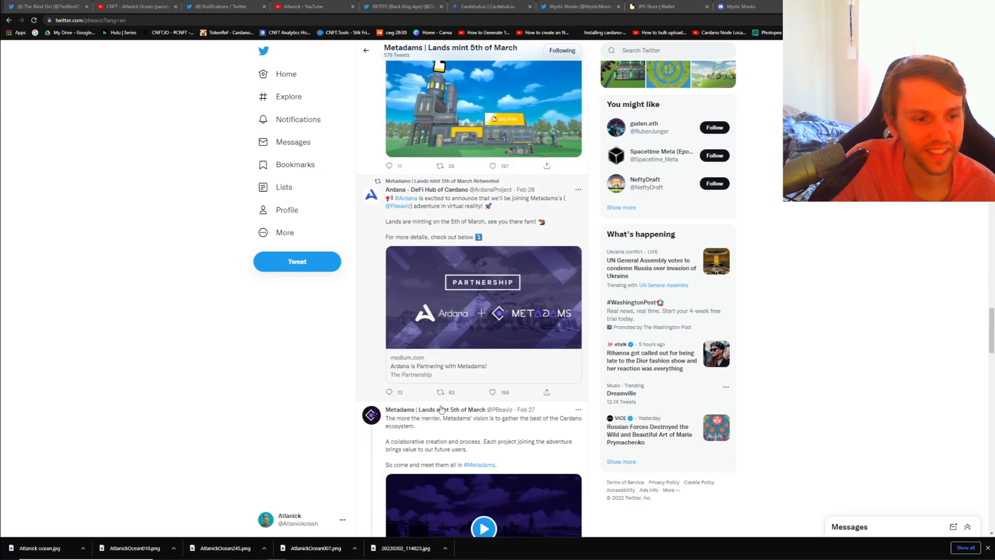
{"action": "scroll", "scroll_direction": "down", "scroll_amount": 3}
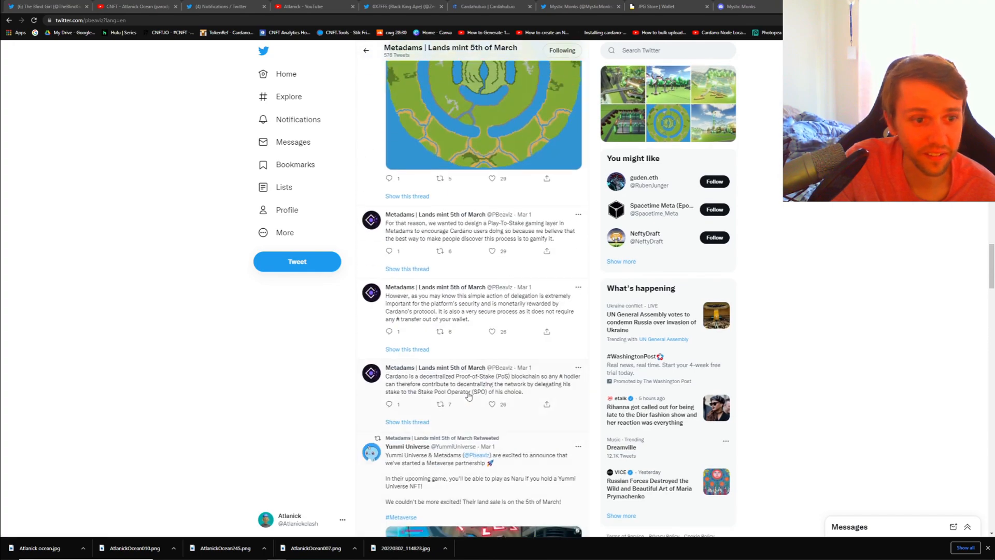
{"action": "scroll", "scroll_direction": "up", "scroll_amount": 3}
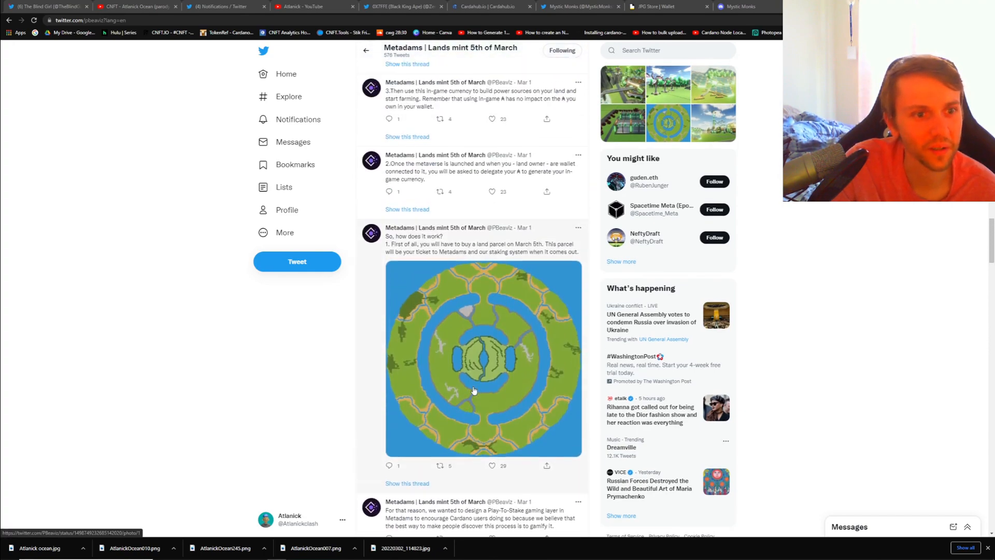
{"action": "scroll", "scroll_direction": "down", "scroll_amount": 3}
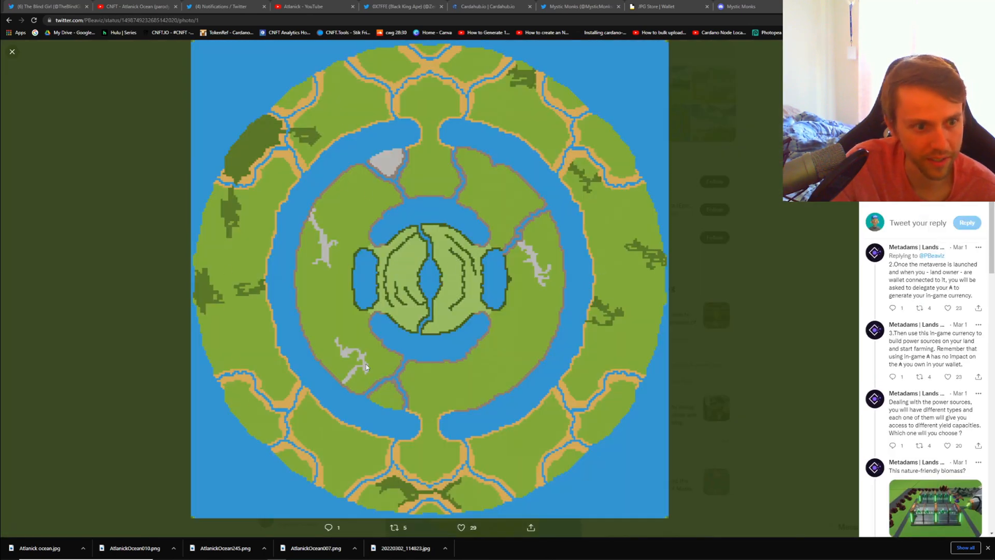
{"action": "left_click", "coordinate": [11, 52]}
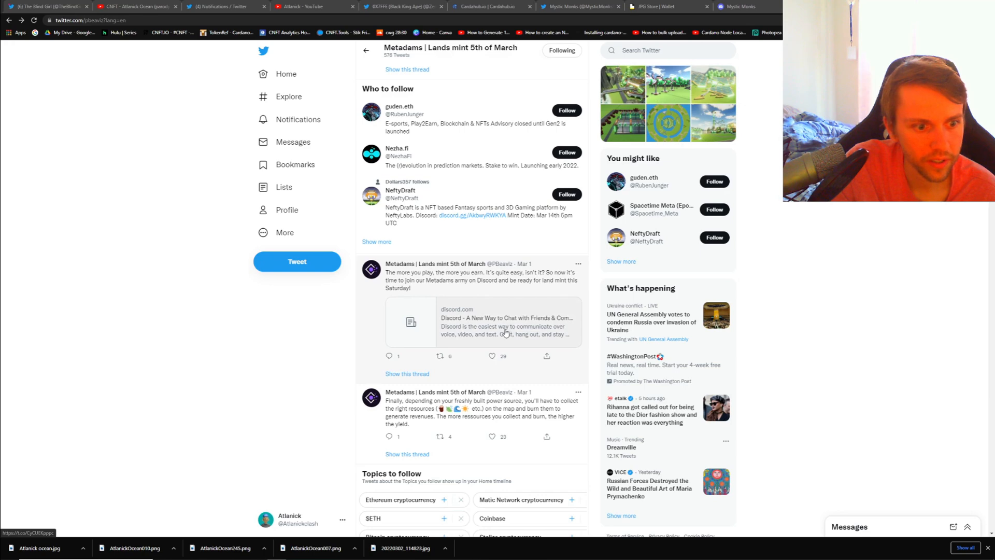
{"action": "scroll", "scroll_direction": "down", "scroll_amount": 3}
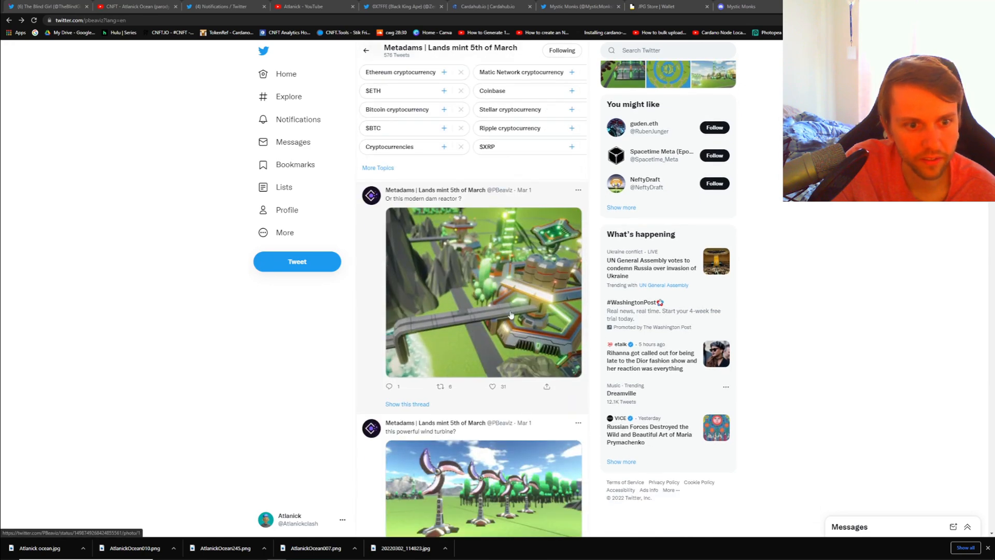
{"action": "mouse_move", "coordinate": [480, 288]}
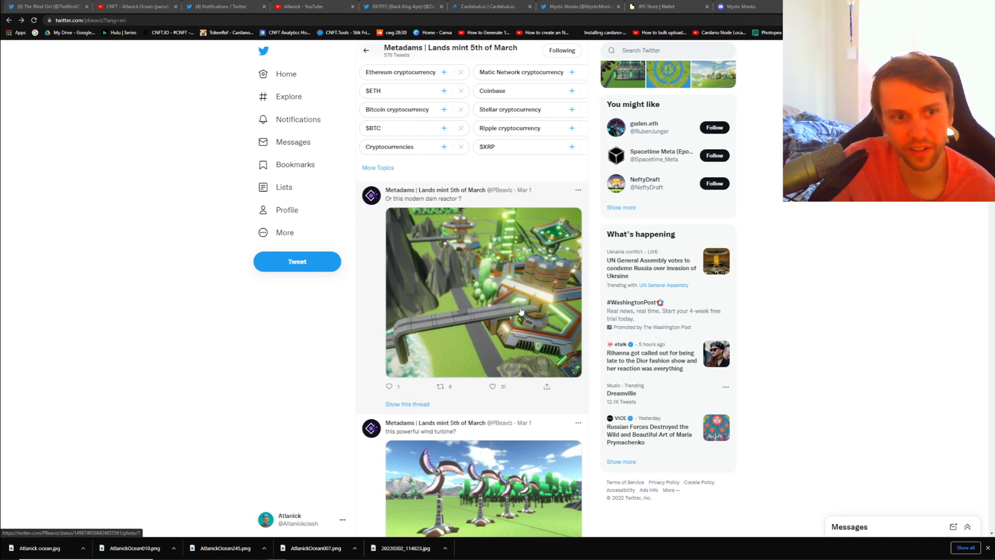
{"action": "scroll", "scroll_direction": "down", "scroll_amount": 3}
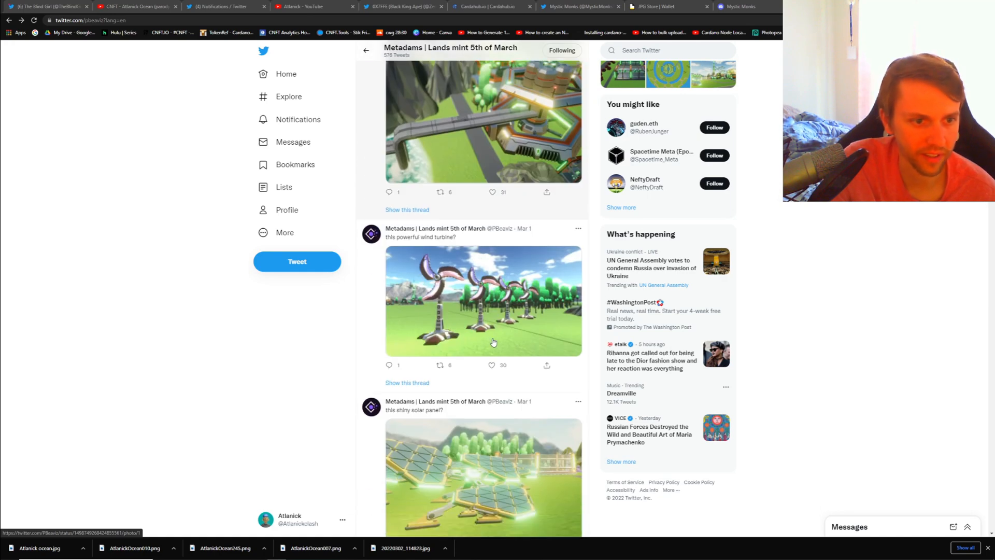
{"action": "scroll", "scroll_direction": "down", "scroll_amount": 3}
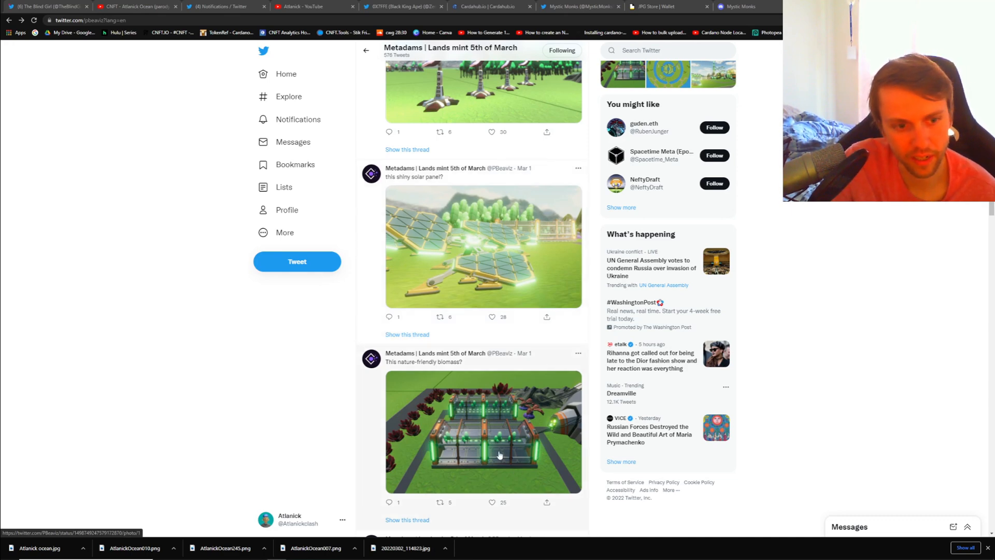
{"action": "scroll", "scroll_direction": "down", "scroll_amount": 3}
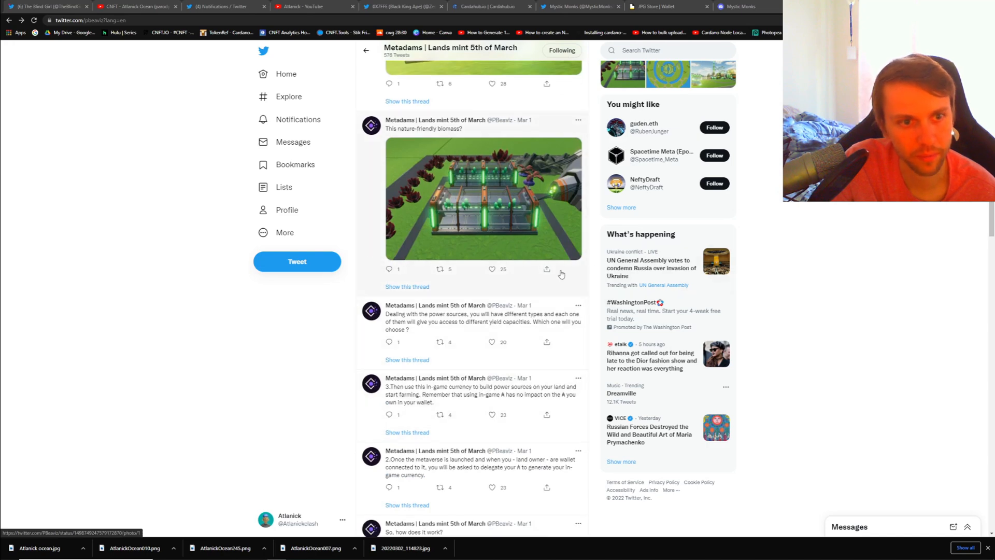
Read through the Metadams Lands thread down to its Metadams.io Discord invitation
{"action": "scroll", "scroll_direction": "down", "scroll_amount": 3}
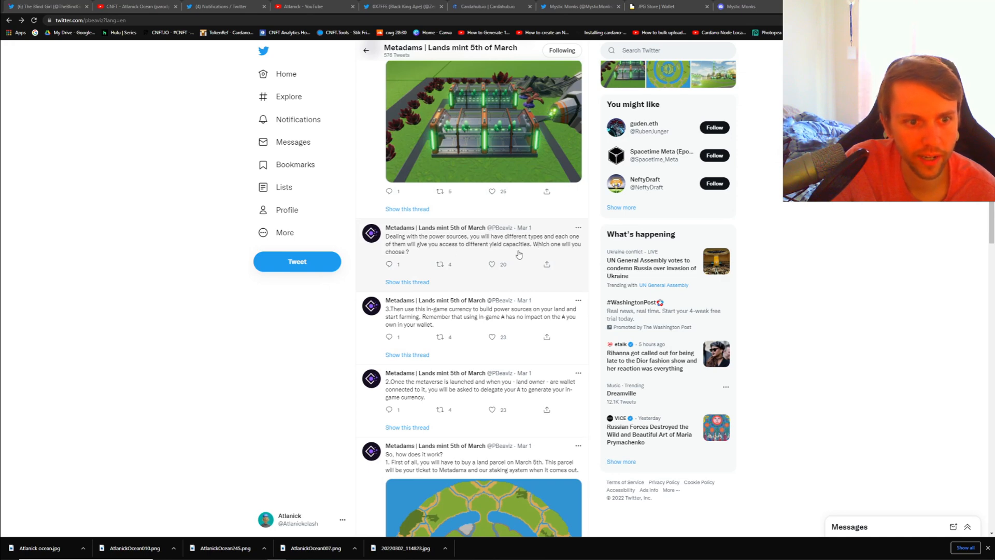
{"action": "mouse_move", "coordinate": [584, 291]}
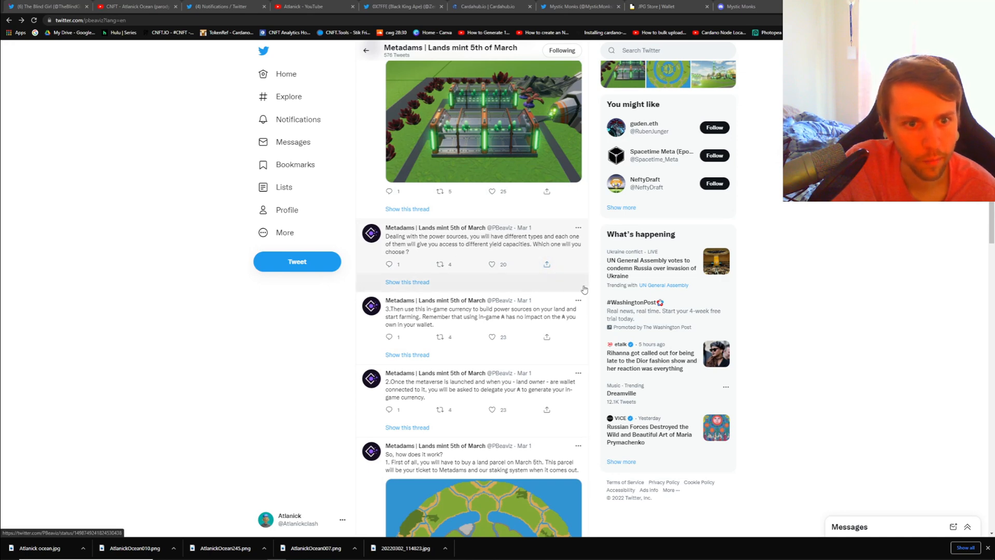
{"action": "mouse_move", "coordinate": [542, 286]}
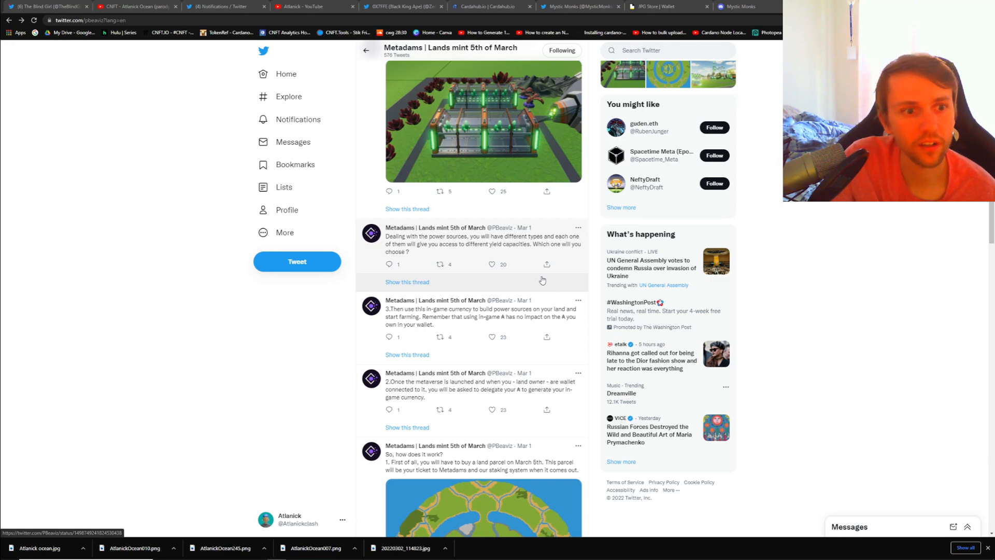
{"action": "scroll", "scroll_direction": "down", "scroll_amount": 3}
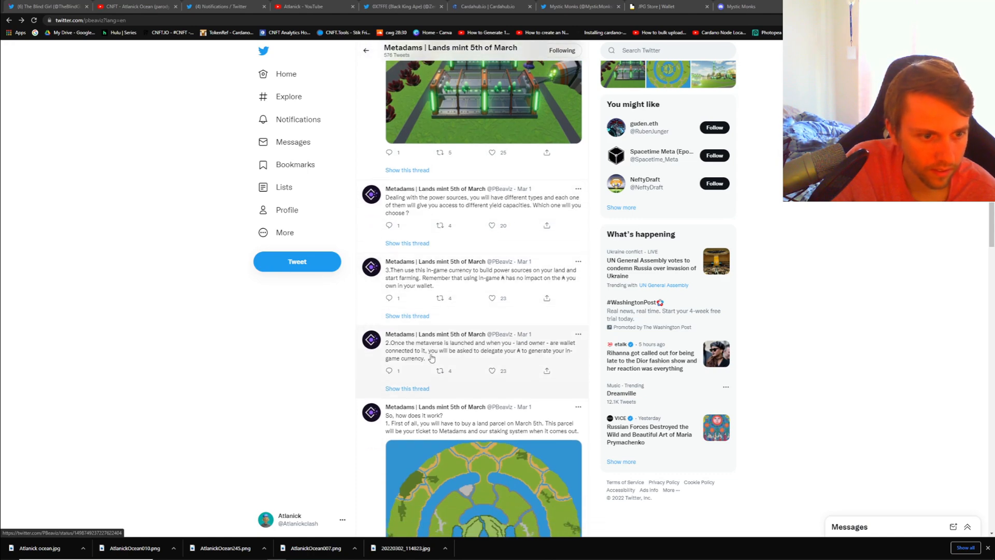
{"action": "mouse_move", "coordinate": [523, 350]}
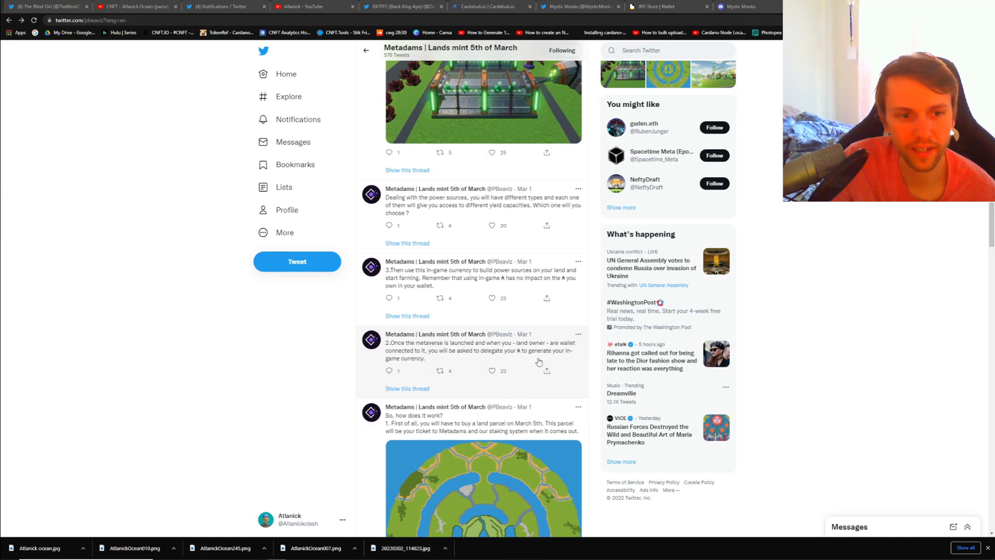
{"action": "mouse_move", "coordinate": [532, 355]}
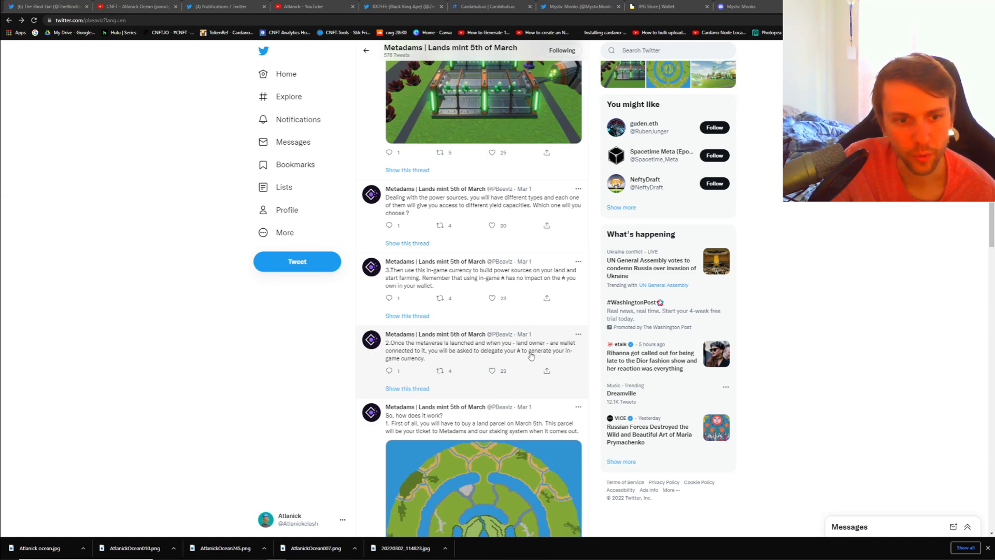
{"action": "mouse_move", "coordinate": [573, 362]}
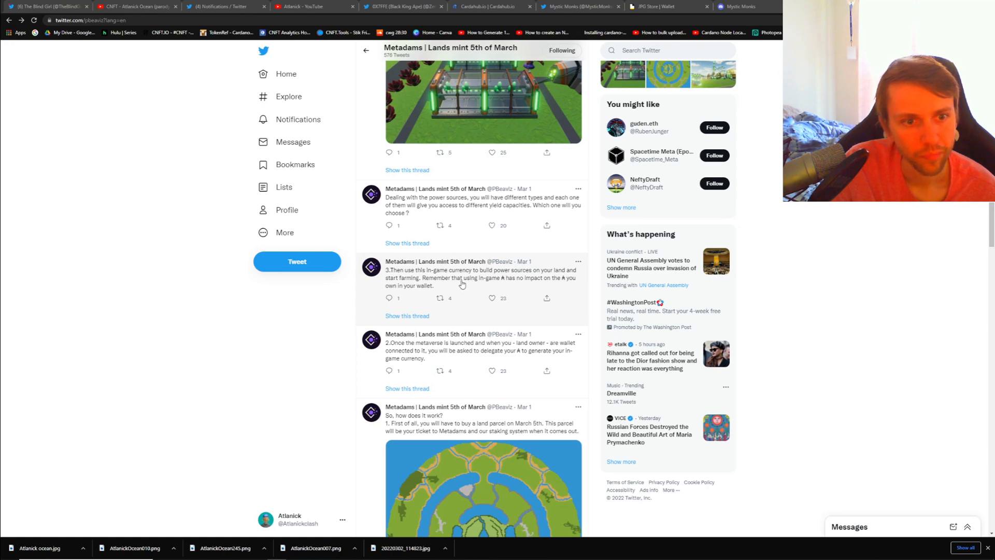
{"action": "mouse_move", "coordinate": [535, 308]}
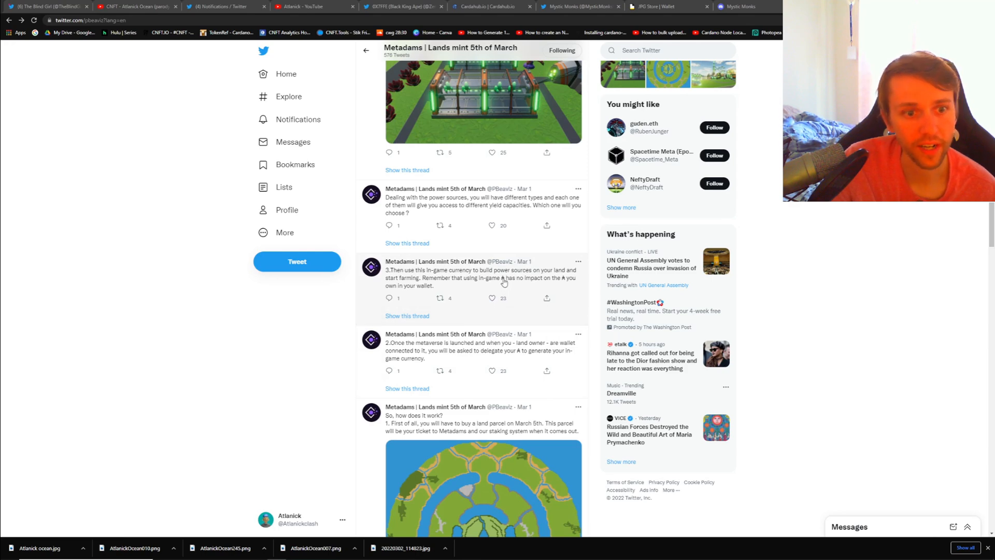
{"action": "mouse_move", "coordinate": [539, 289]}
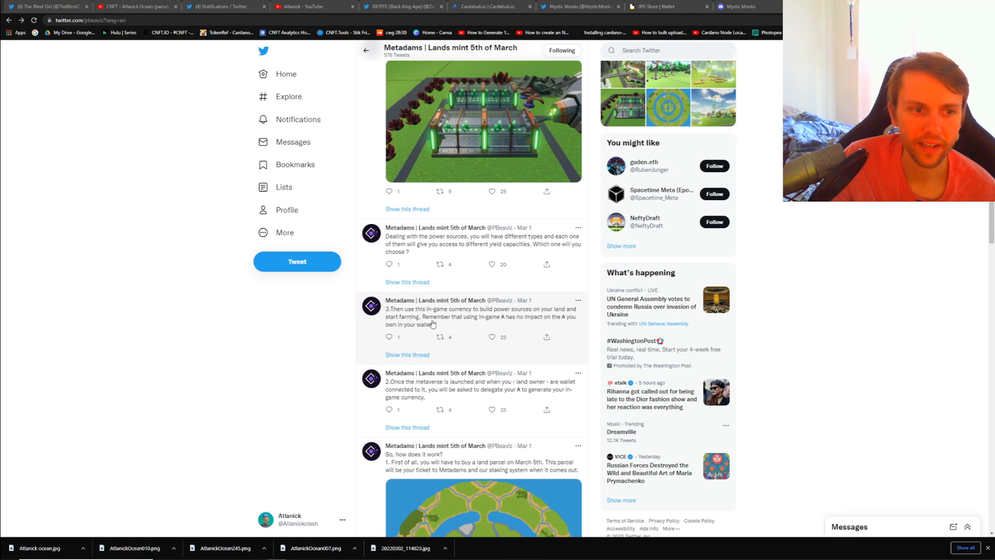
{"action": "mouse_move", "coordinate": [518, 317]}
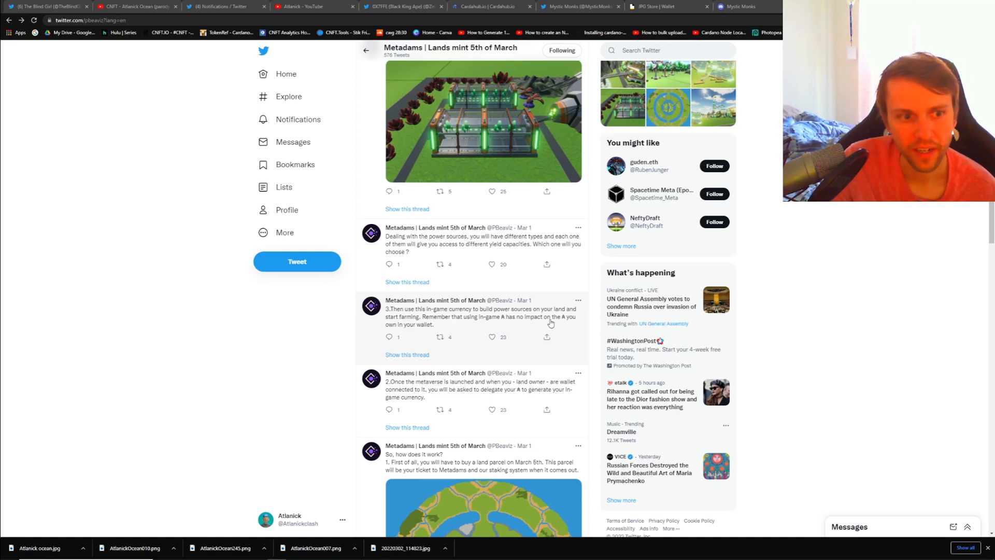
{"action": "scroll", "scroll_direction": "down", "scroll_amount": 3}
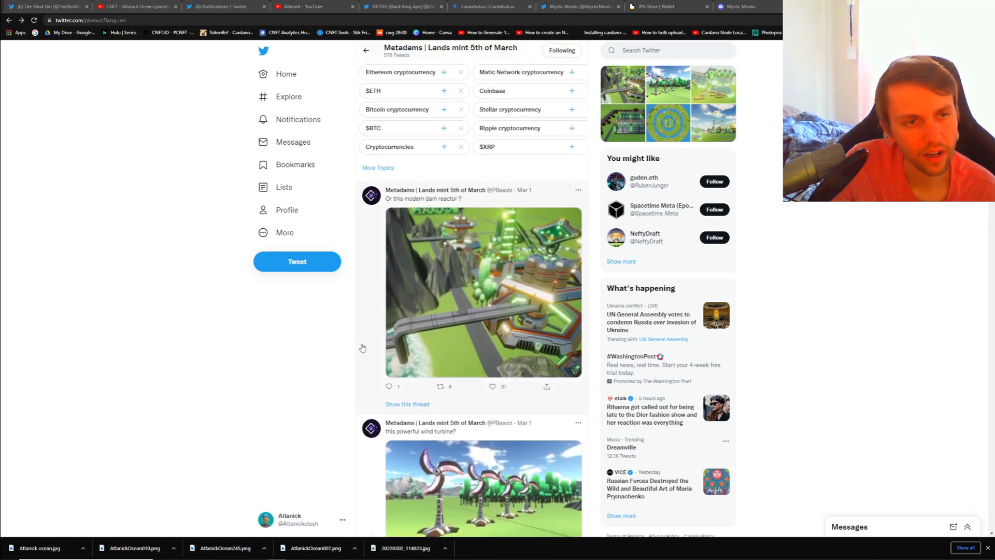
{"action": "scroll", "scroll_direction": "down", "scroll_amount": 3}
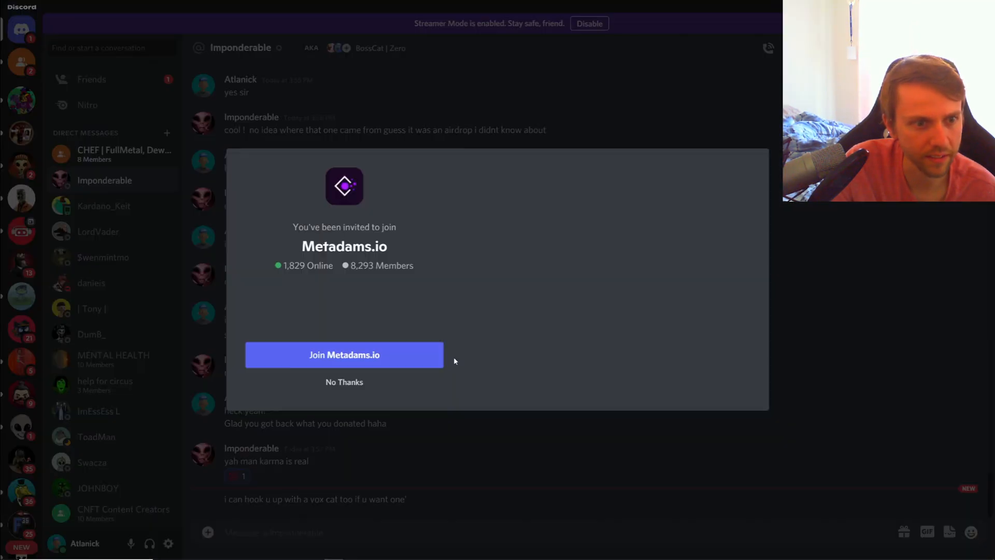
Join the Metadams.io server, passing the hCaptcha by selecting the vertical-river images
{"action": "left_click", "coordinate": [344, 355]}
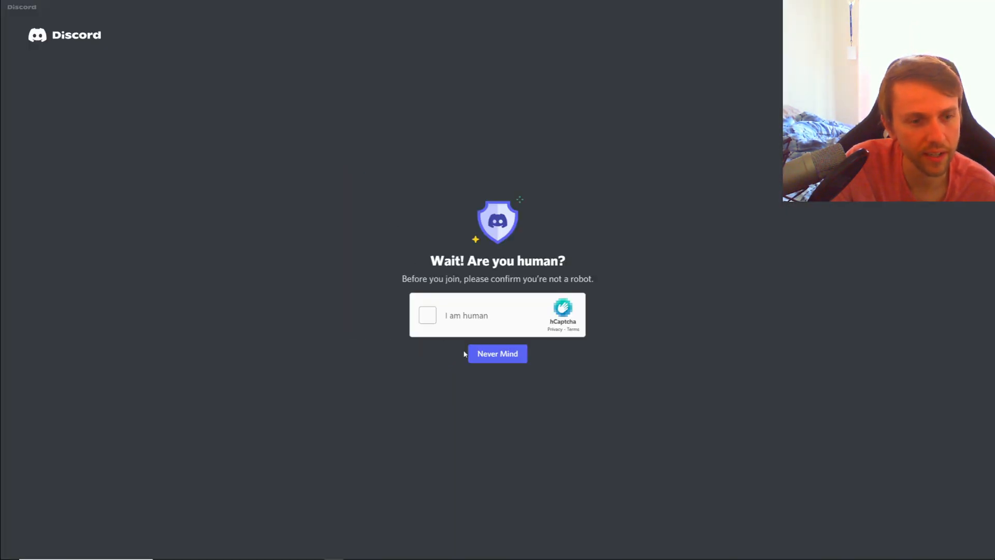
{"action": "left_click", "coordinate": [428, 315]}
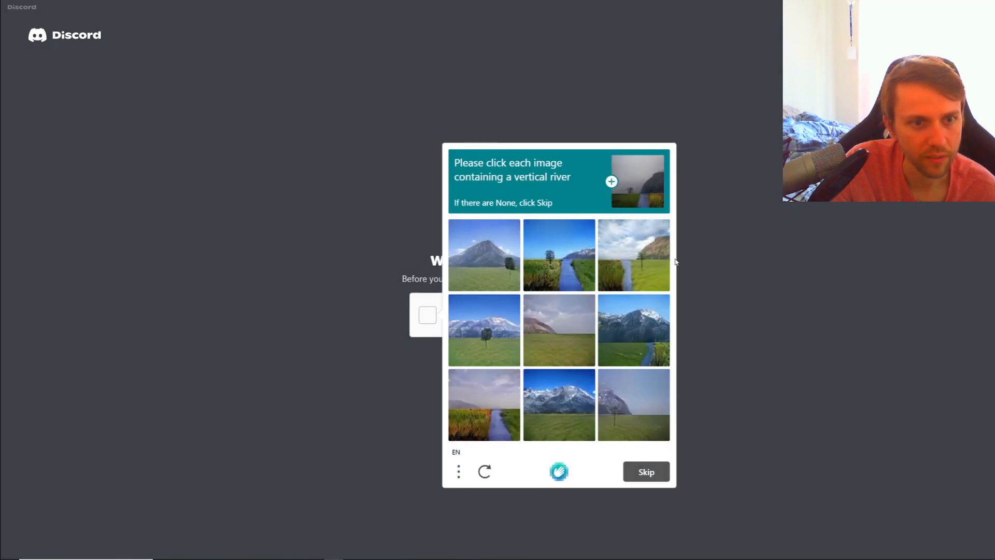
{"action": "mouse_move", "coordinate": [567, 274]}
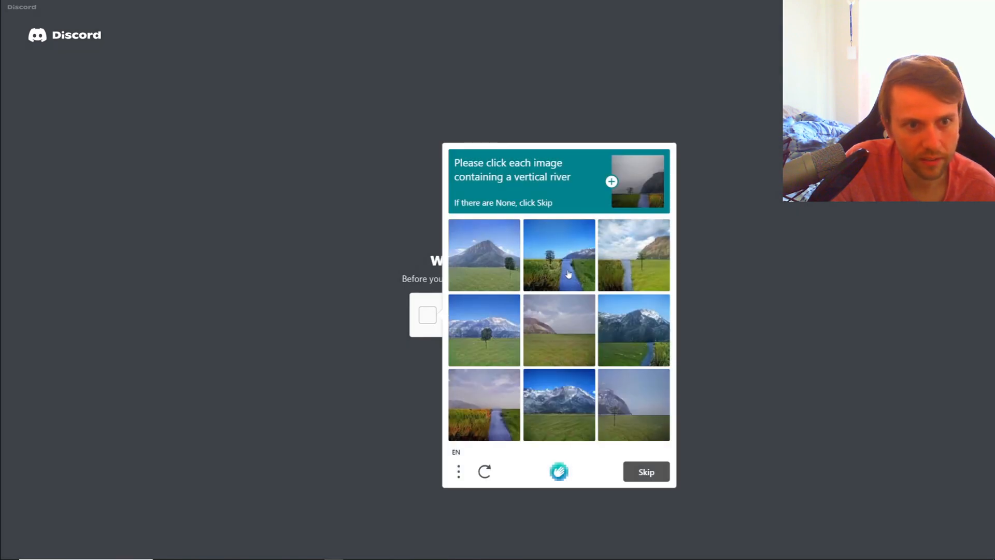
{"action": "left_click", "coordinate": [559, 255]}
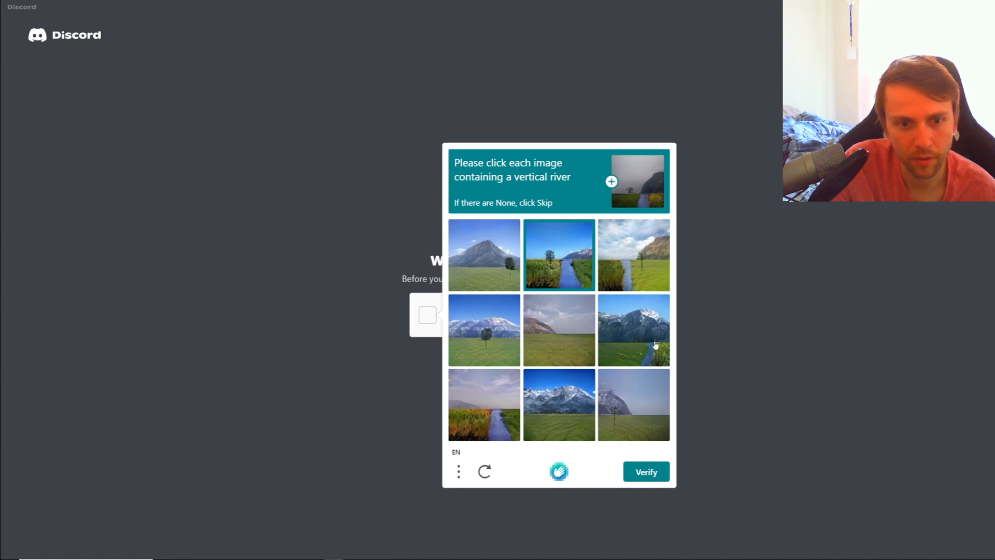
{"action": "left_click", "coordinate": [633, 255]}
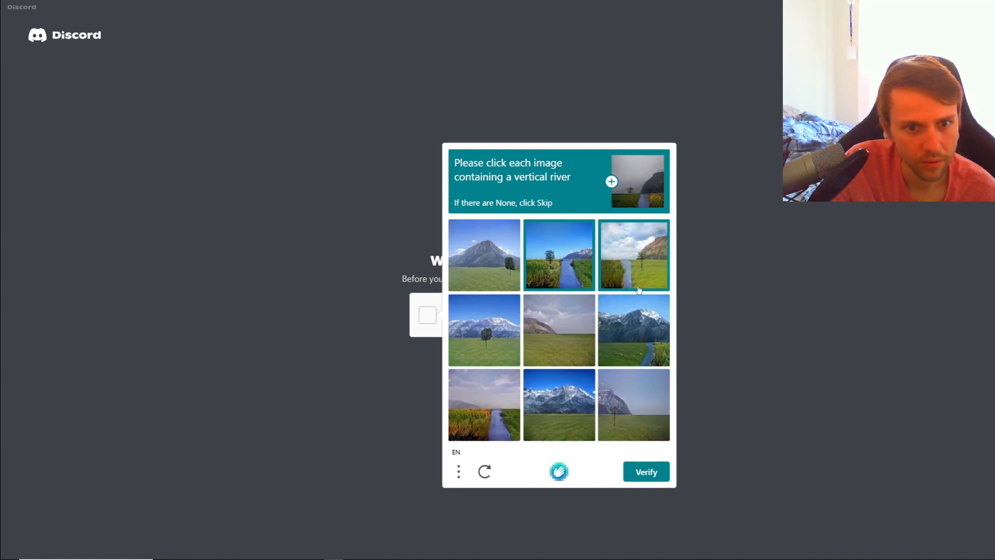
{"action": "left_click", "coordinate": [645, 472]}
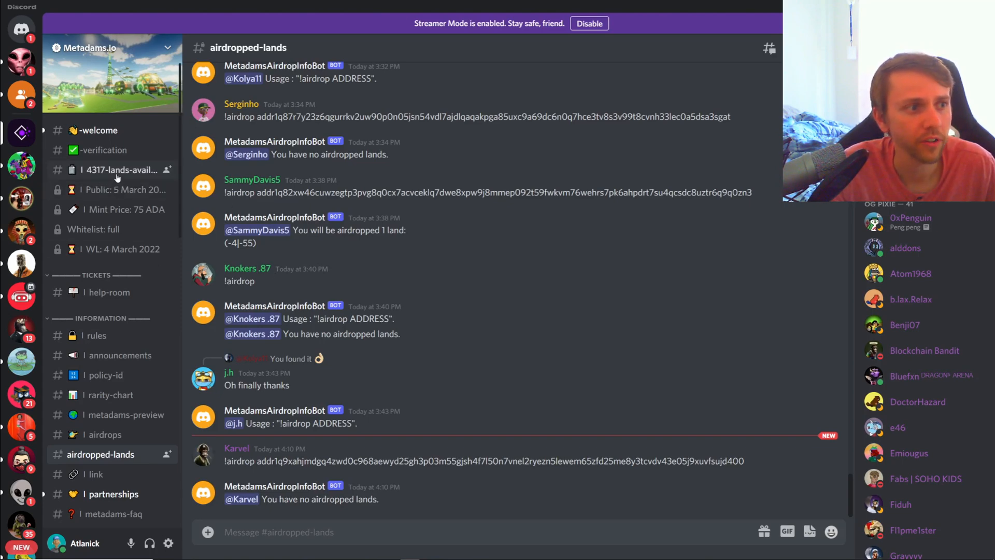
Browse the 4317-lands-available and metadams-preview channels, then return to the browser
{"action": "left_click", "coordinate": [120, 169]}
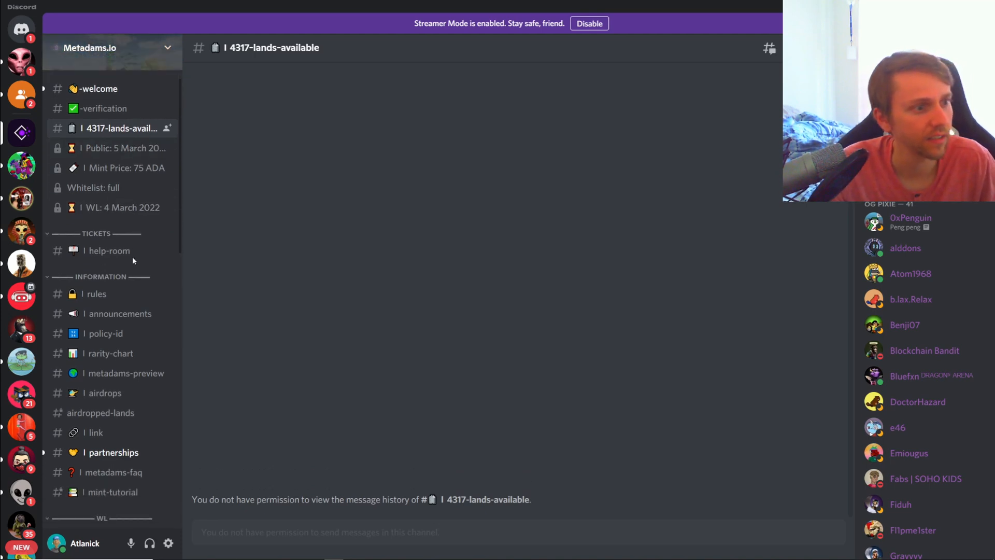
{"action": "left_click", "coordinate": [124, 373]}
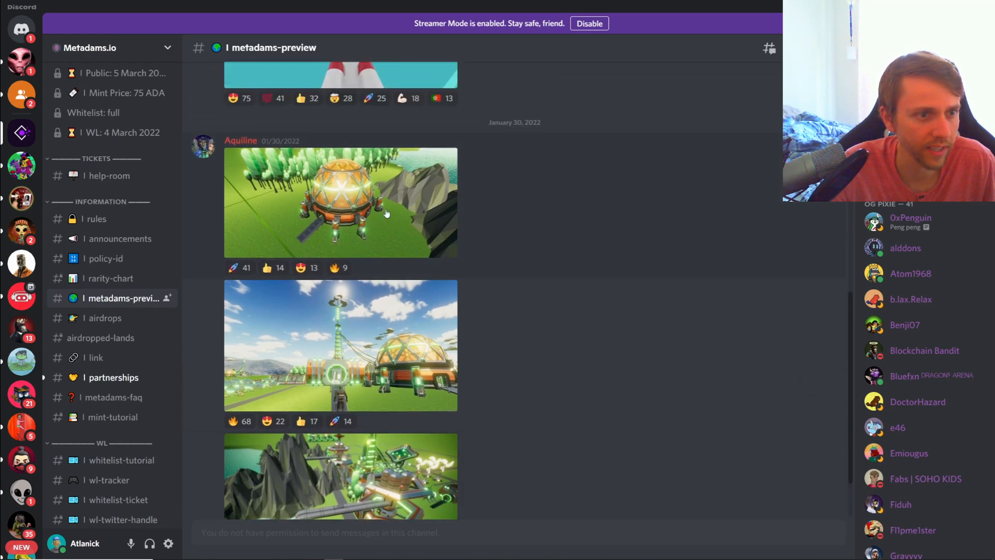
{"action": "scroll", "scroll_direction": "down", "scroll_amount": 3}
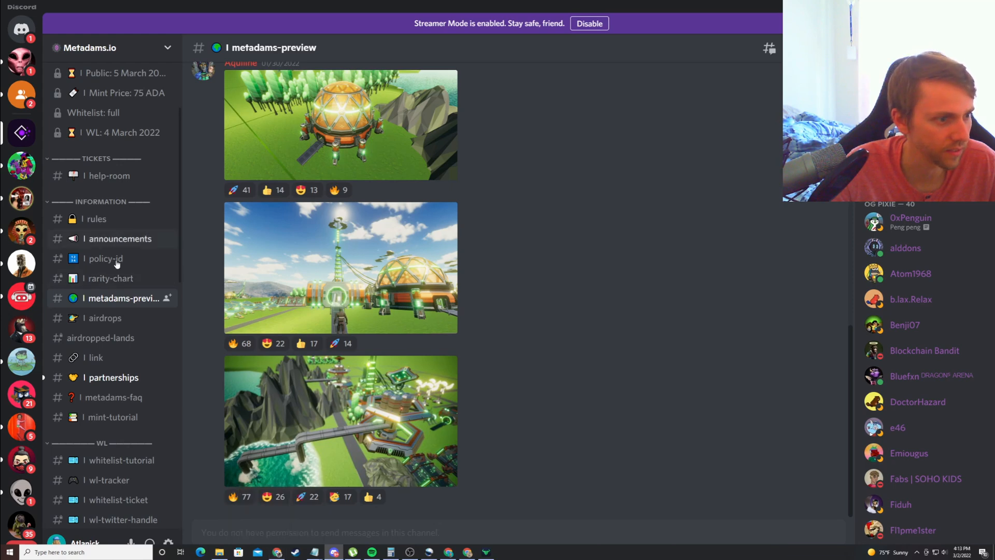
{"action": "left_click", "coordinate": [94, 358]}
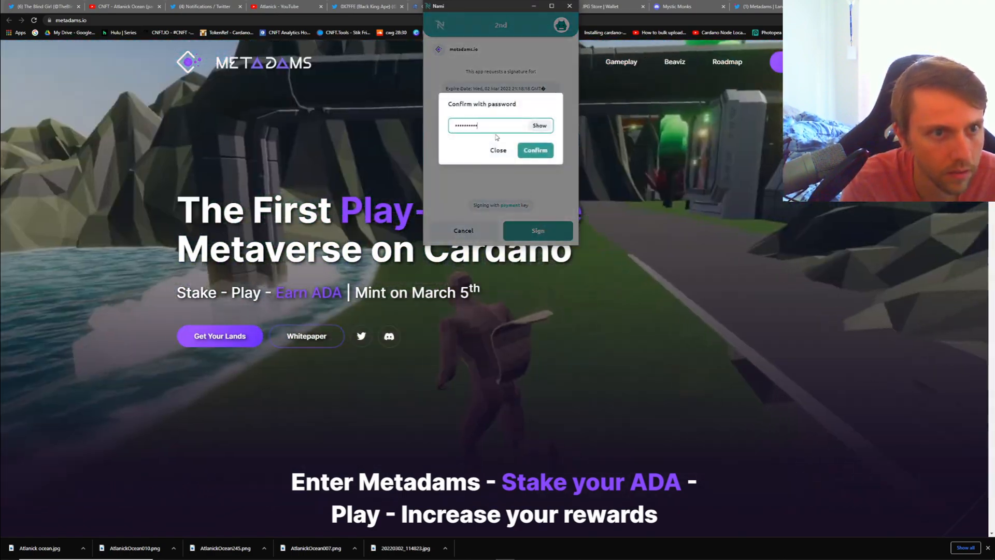
Sign the Nami wallet request to connect, dismiss Success, and show the land map
{"action": "left_click", "coordinate": [535, 150]}
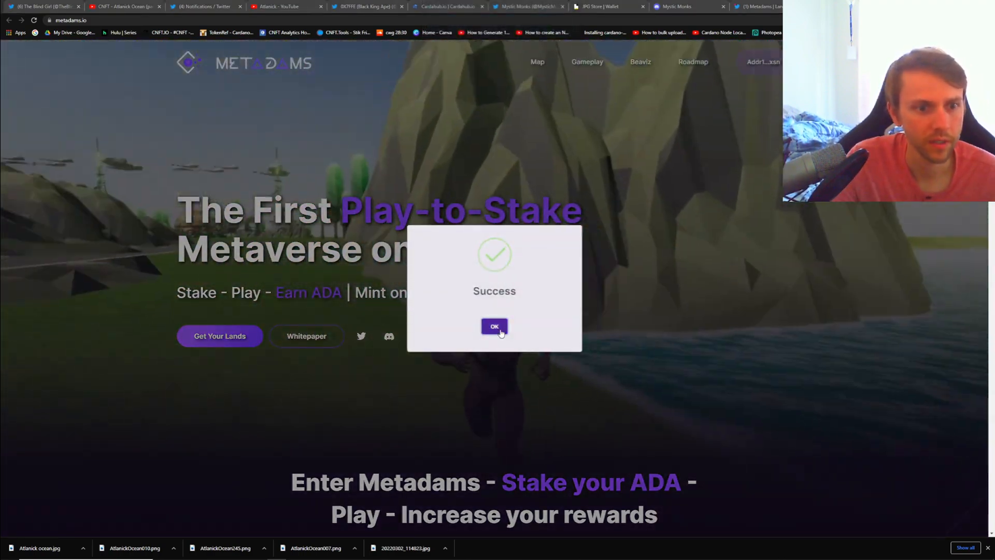
{"action": "left_click", "coordinate": [494, 326]}
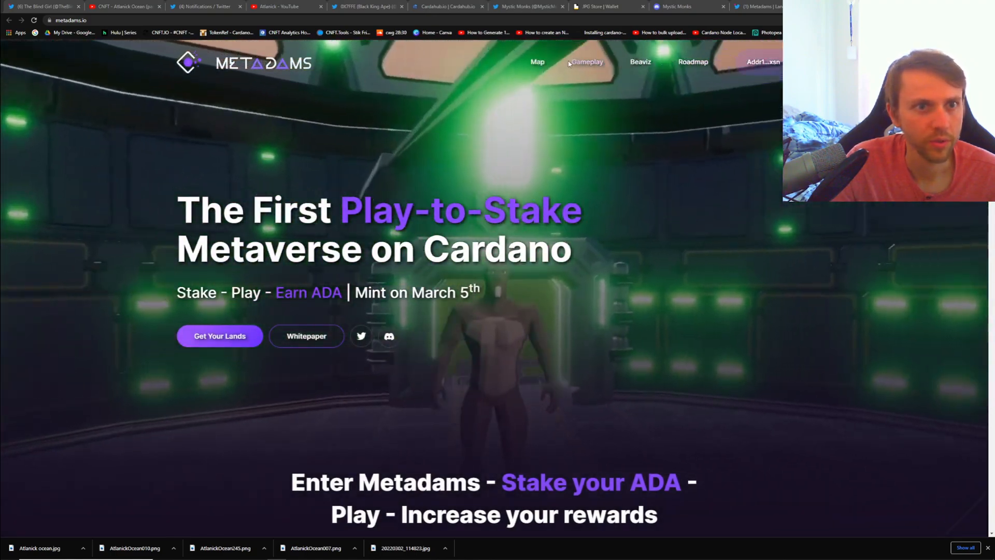
{"action": "left_click", "coordinate": [537, 61]}
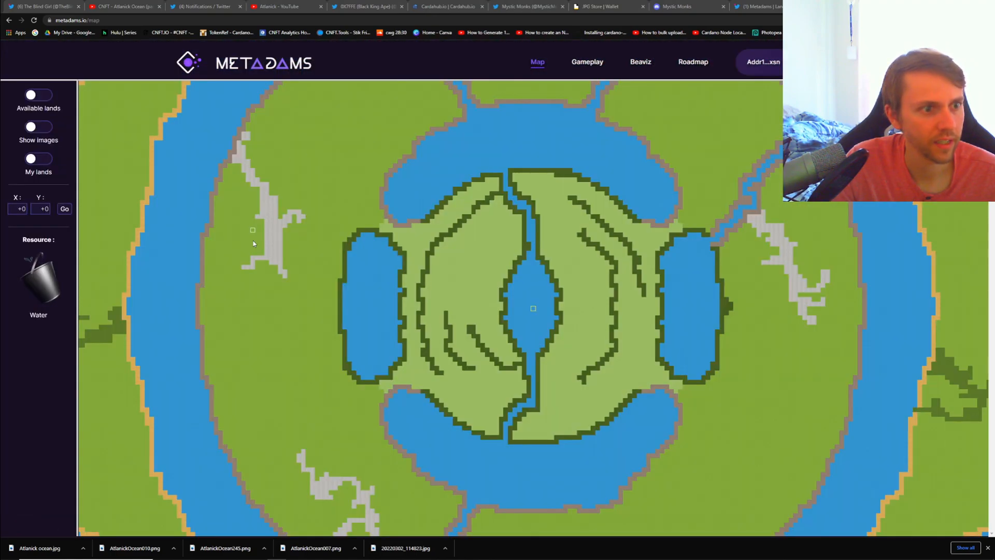
Filter to available lands and inspect parcels, ending on (-38 ; -37) minting 2022/03/05
{"action": "left_click", "coordinate": [38, 95]}
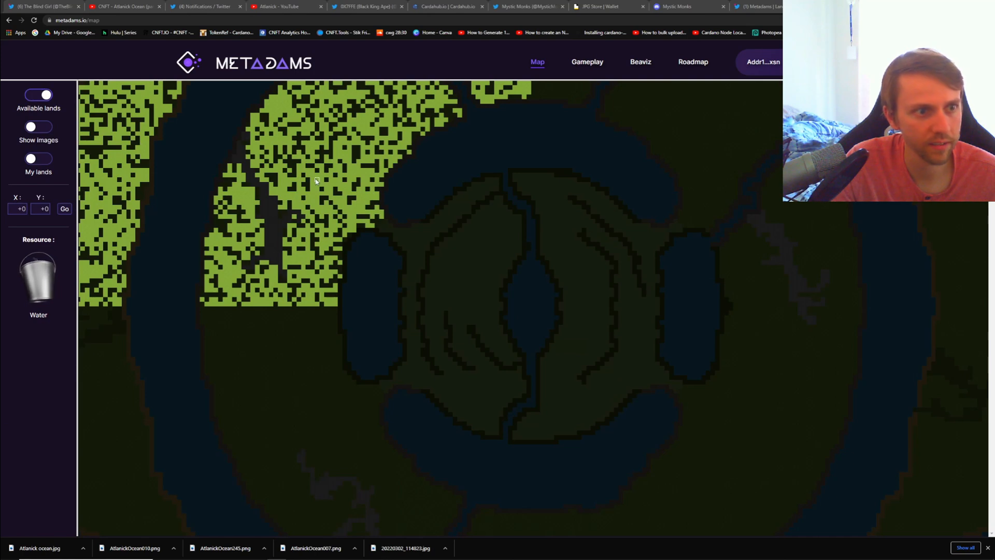
{"action": "left_click", "coordinate": [317, 181]}
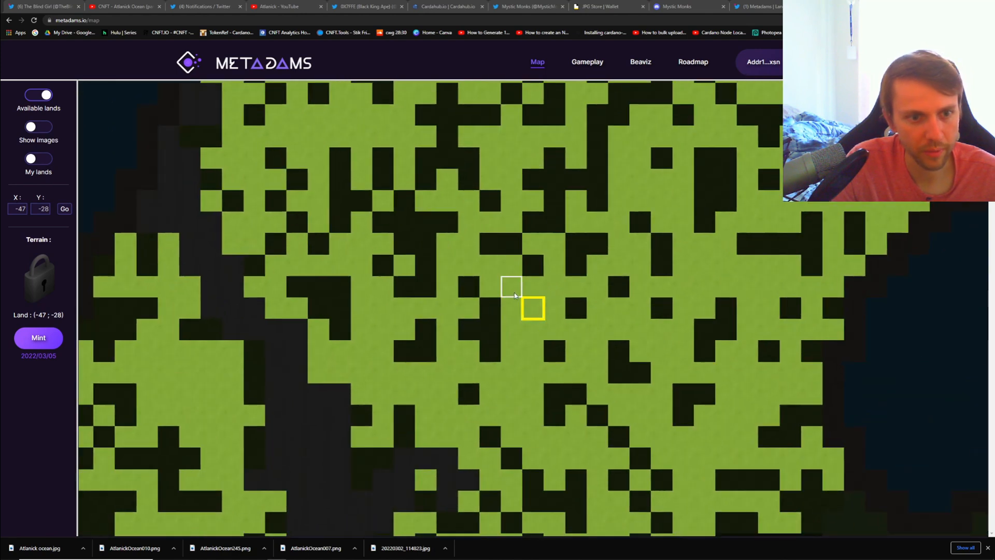
{"action": "left_click", "coordinate": [512, 287]}
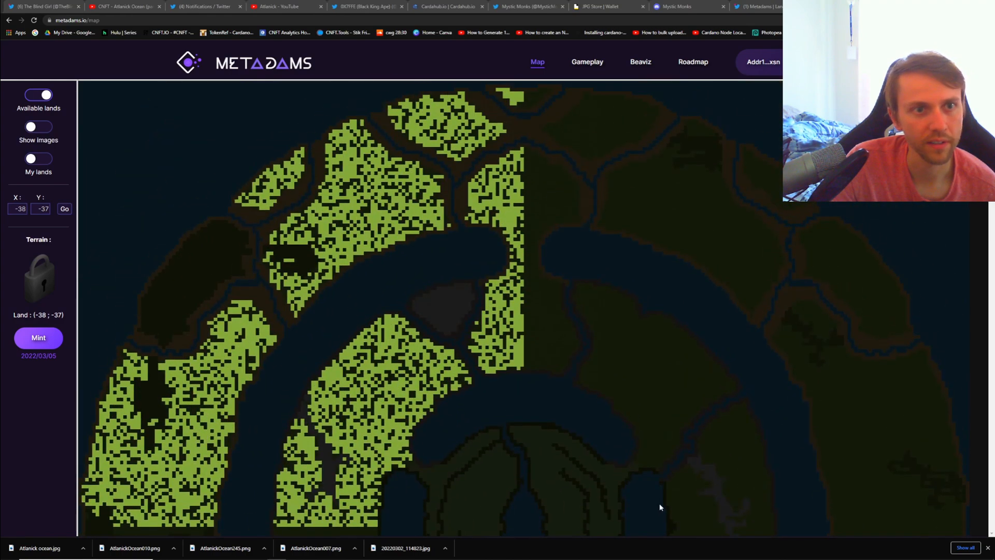
{"action": "mouse_move", "coordinate": [593, 126]}
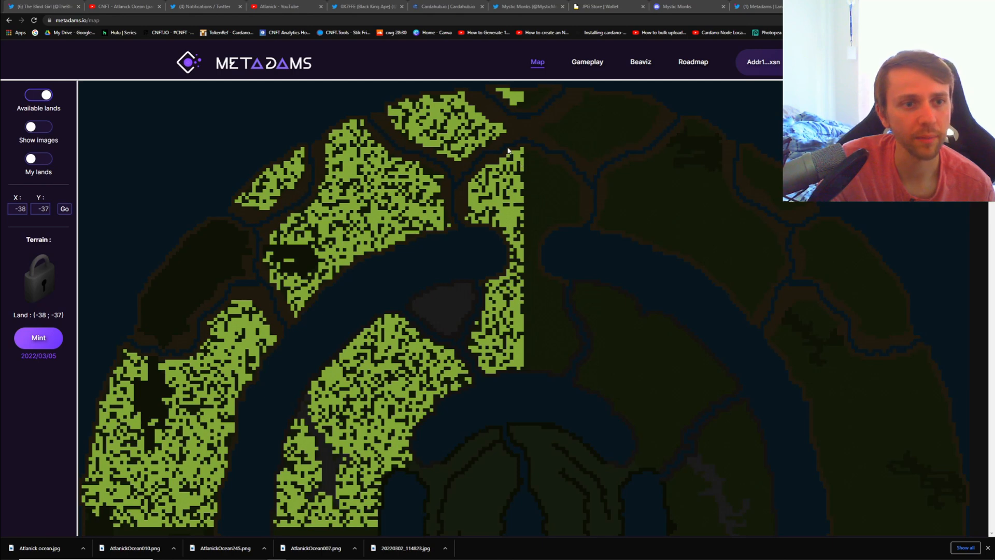
{"action": "mouse_move", "coordinate": [350, 156]}
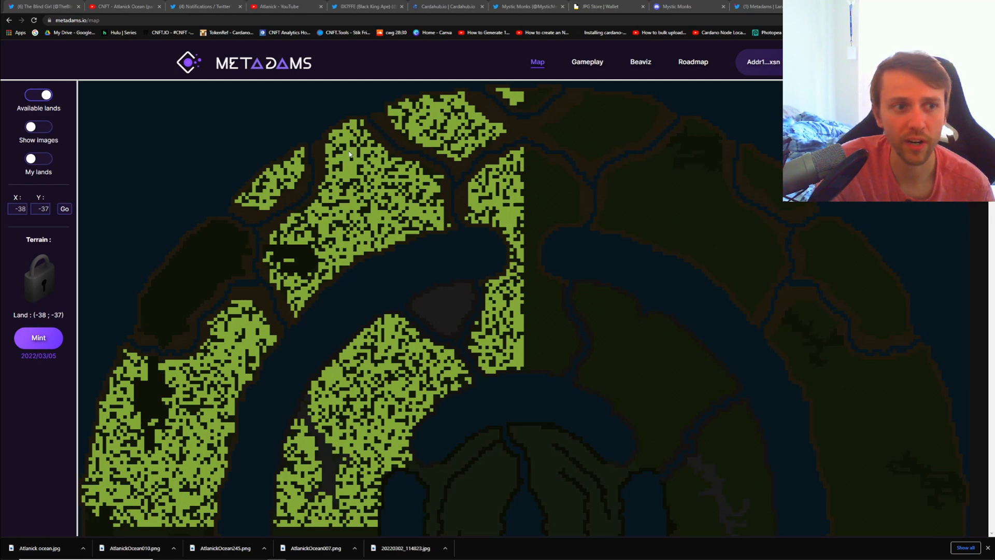